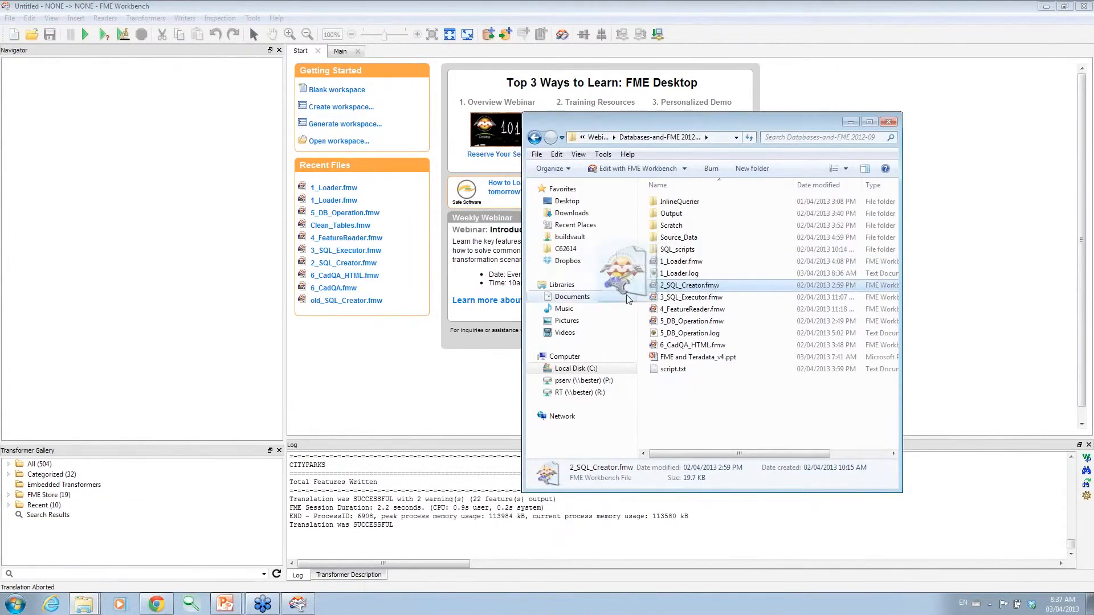
# Open 2_SQL_Creator.fmw from Windows Explorer in FME Workbench
pyautogui.doubleClick(689, 285)
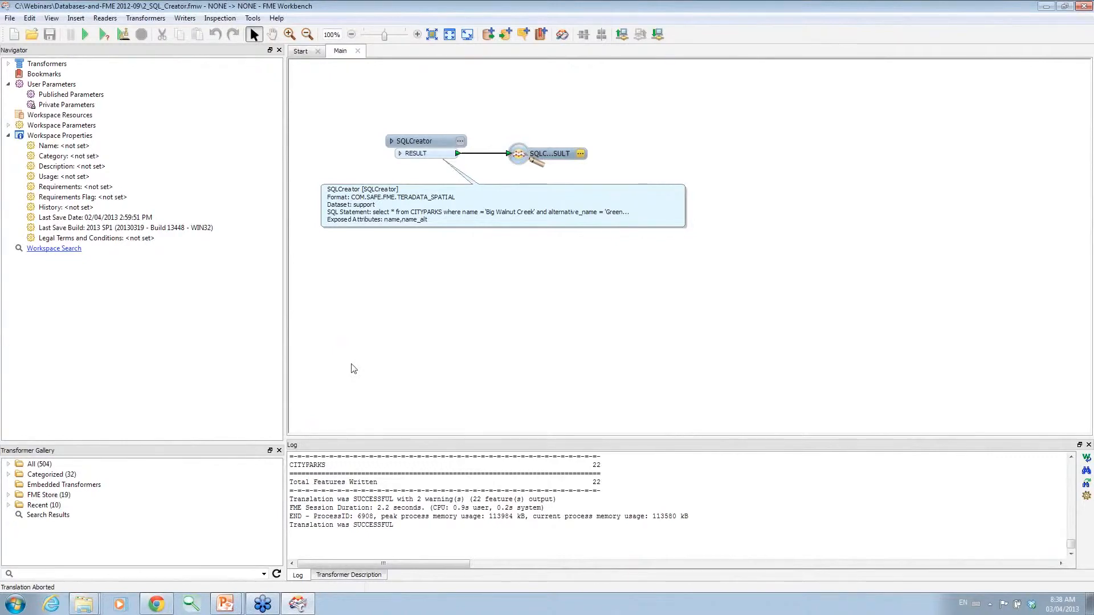
# Open the SQLCreator parameters to show its Teradata Spatial reader, dataset and SQL statement
pyautogui.click(415, 141)
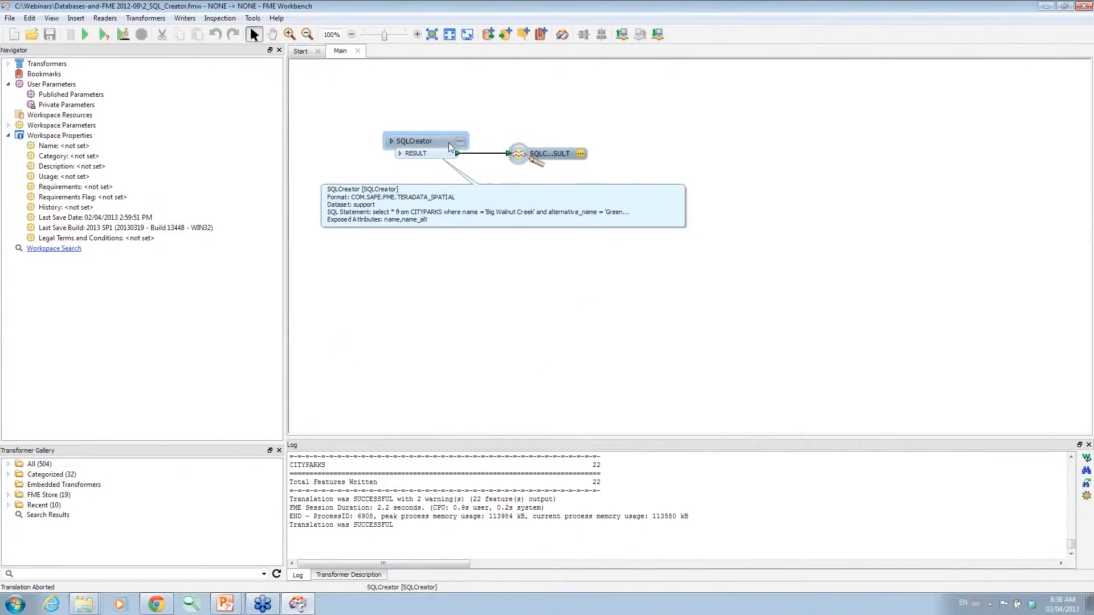
pyautogui.moveTo(453, 146)
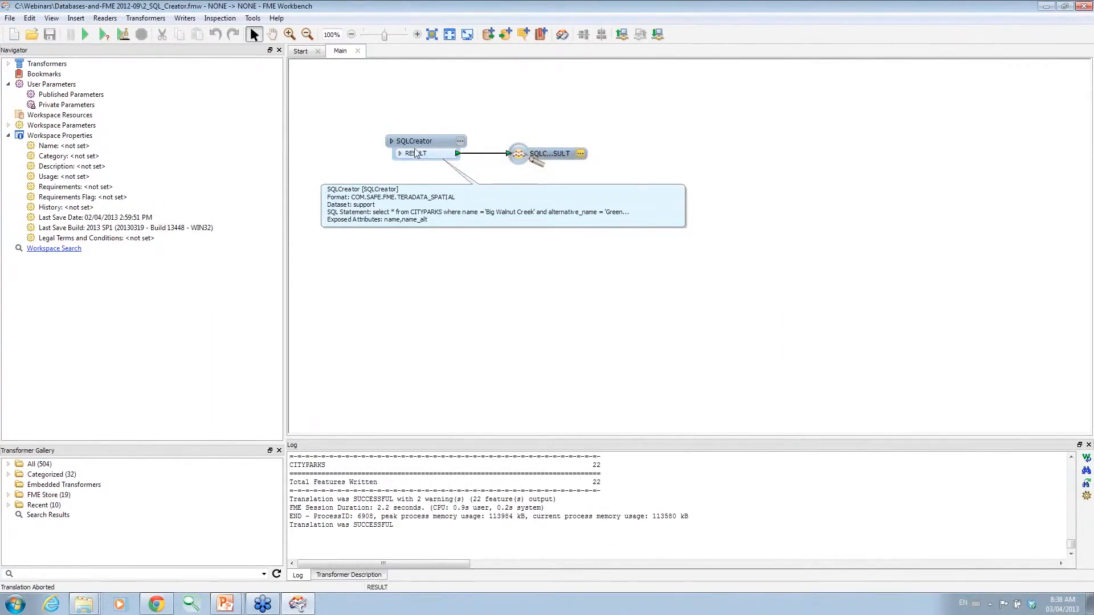
pyautogui.click(415, 125)
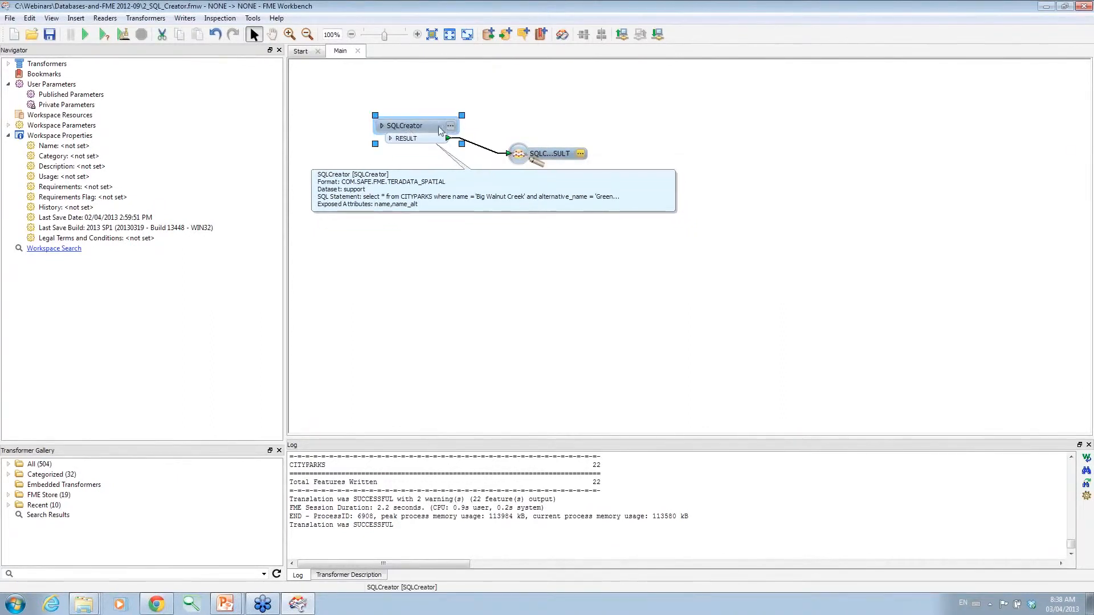
pyautogui.doubleClick(404, 125)
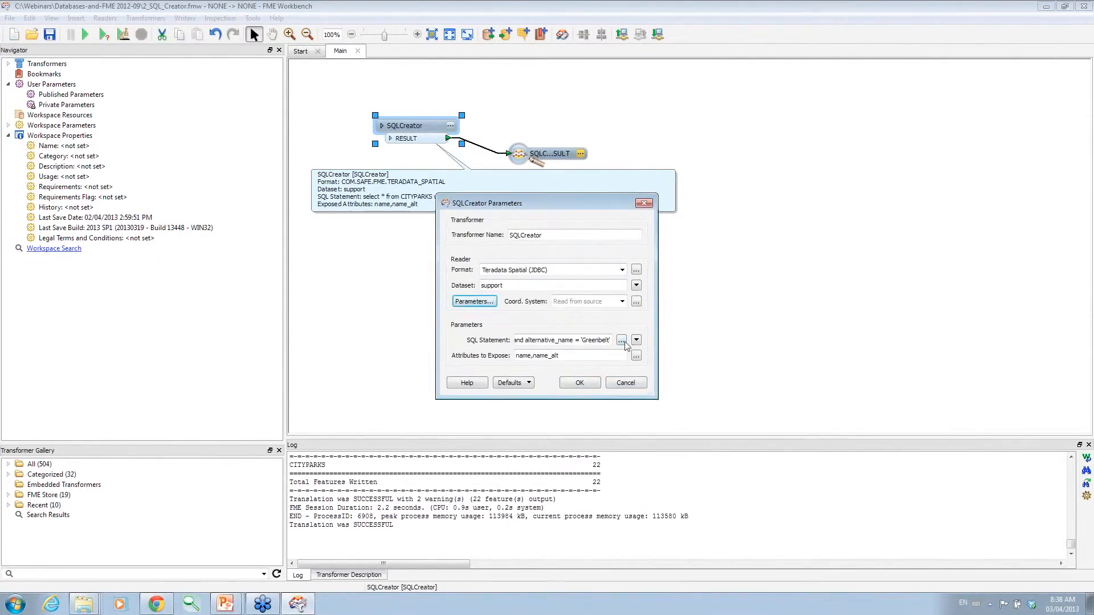
pyautogui.click(621, 341)
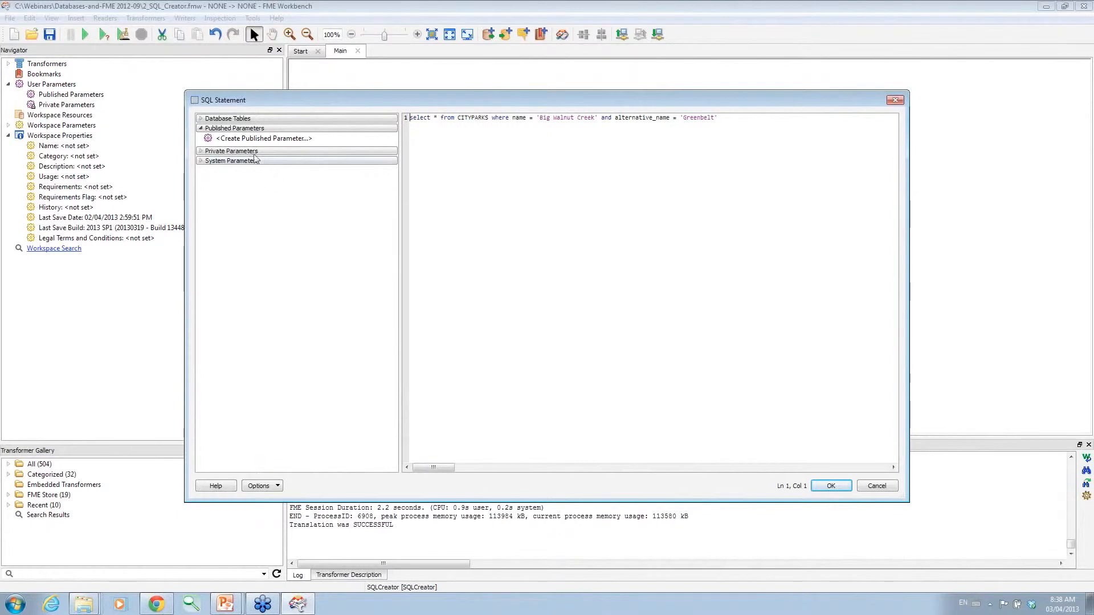
pyautogui.moveTo(262, 138)
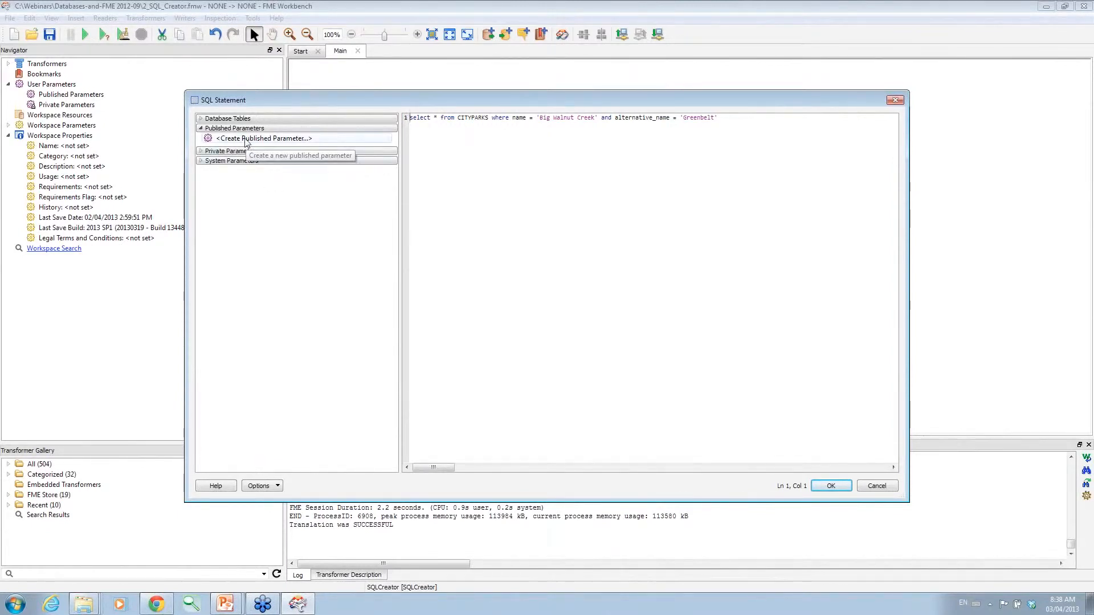
pyautogui.click(202, 150)
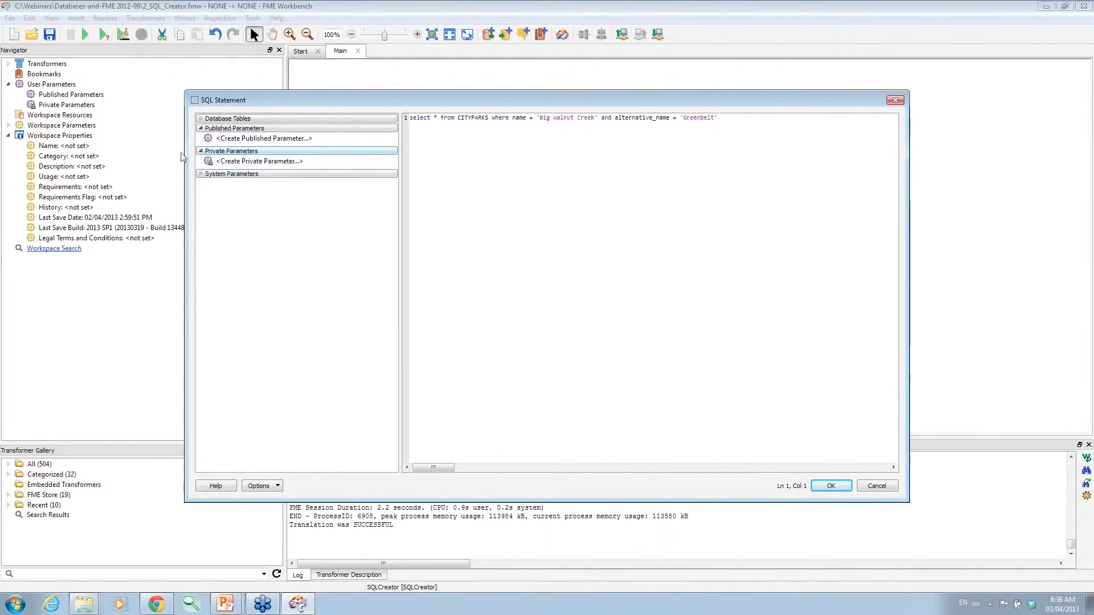
pyautogui.click(201, 174)
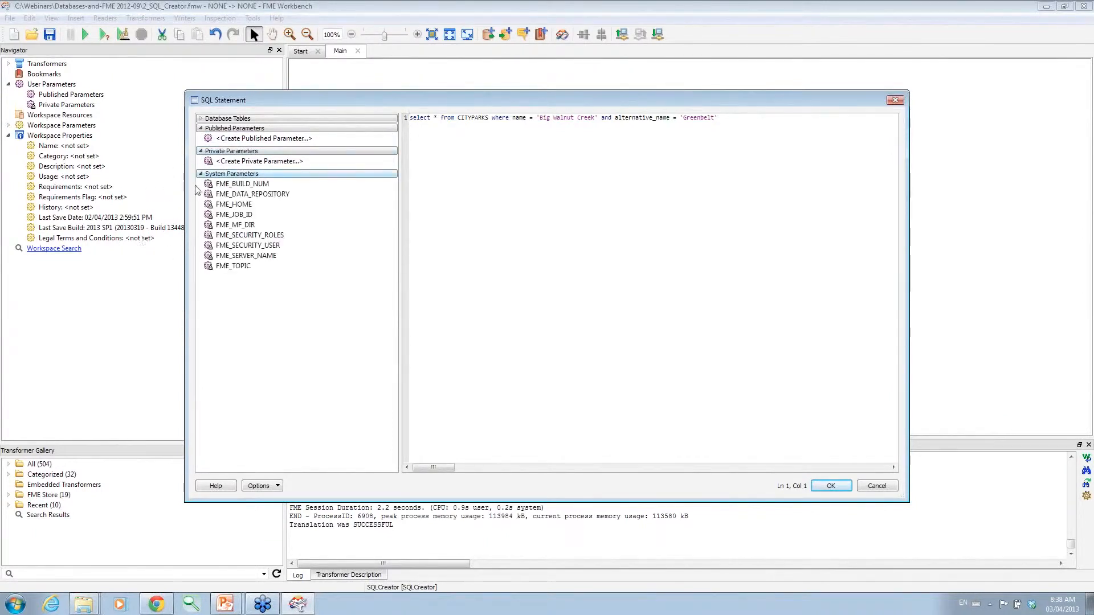
pyautogui.click(201, 173)
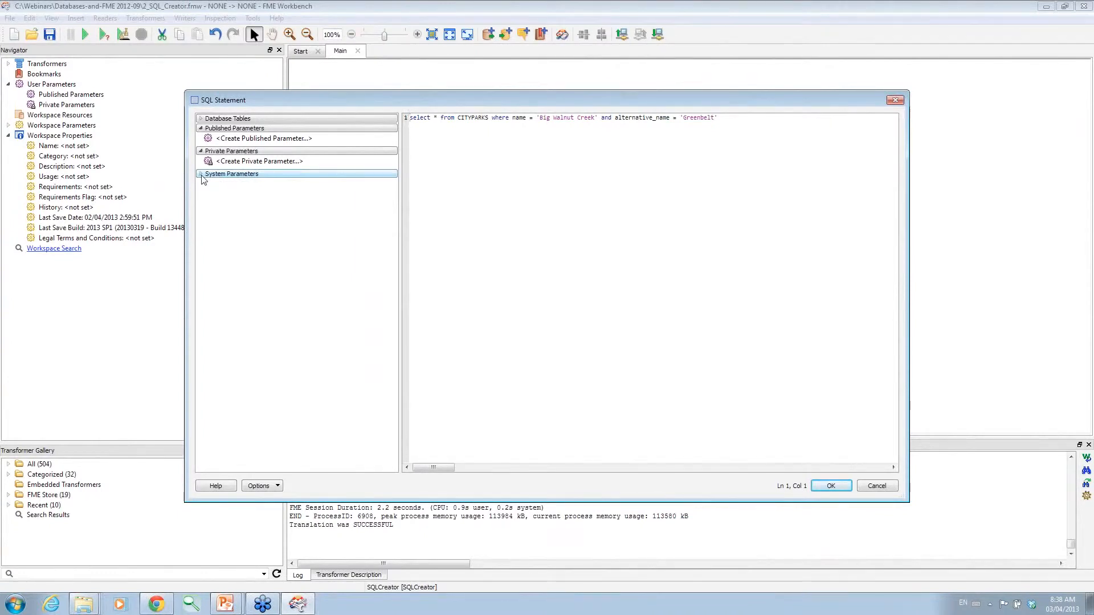
pyautogui.click(227, 118)
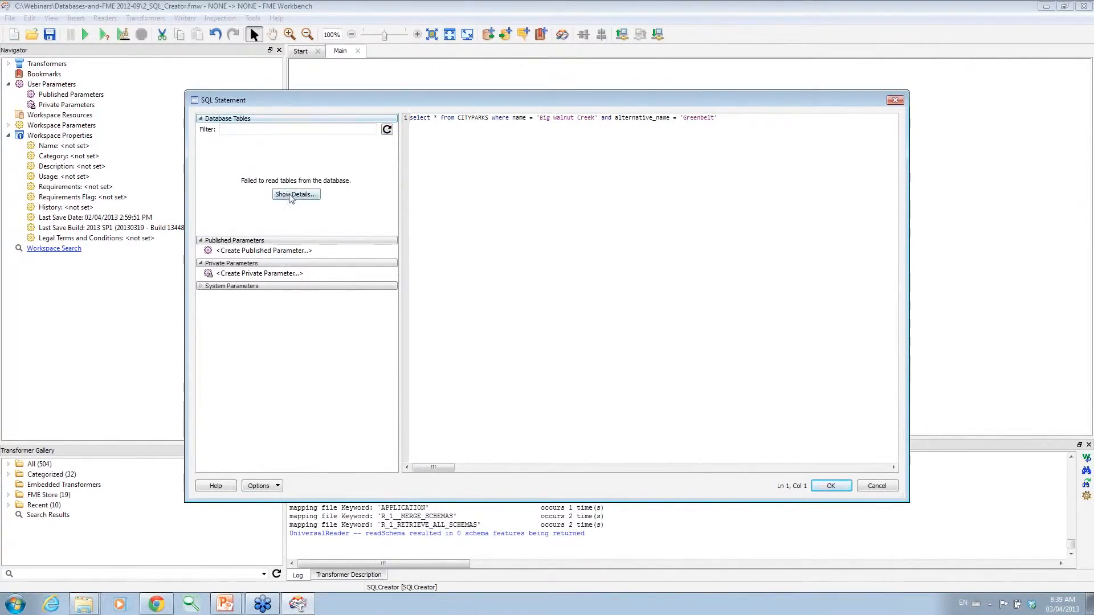
pyautogui.click(295, 194)
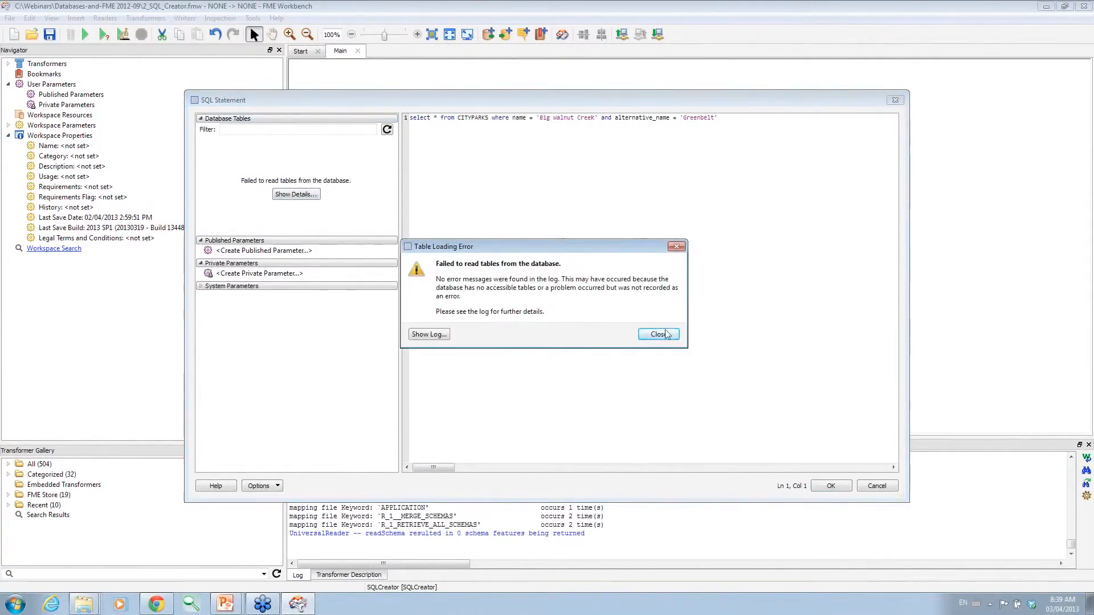
pyautogui.click(657, 335)
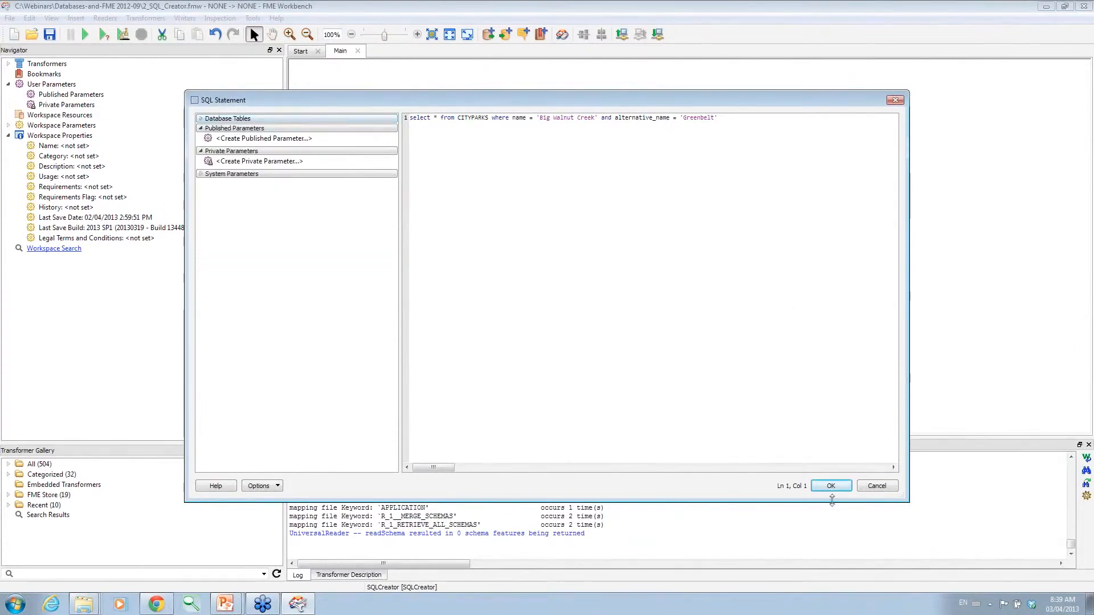
pyautogui.moveTo(258, 110)
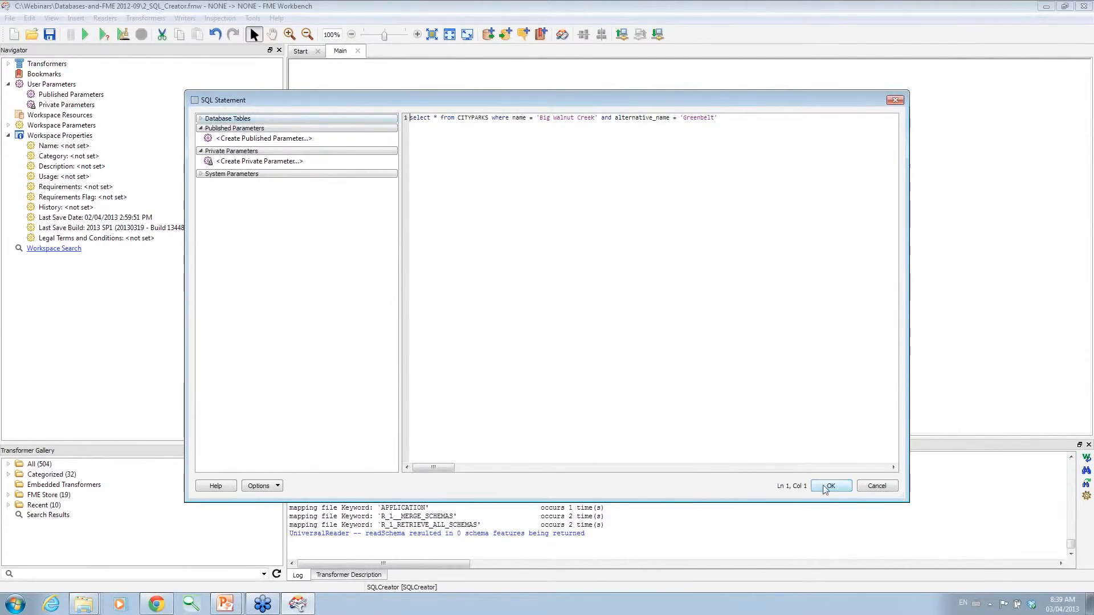
pyautogui.click(829, 485)
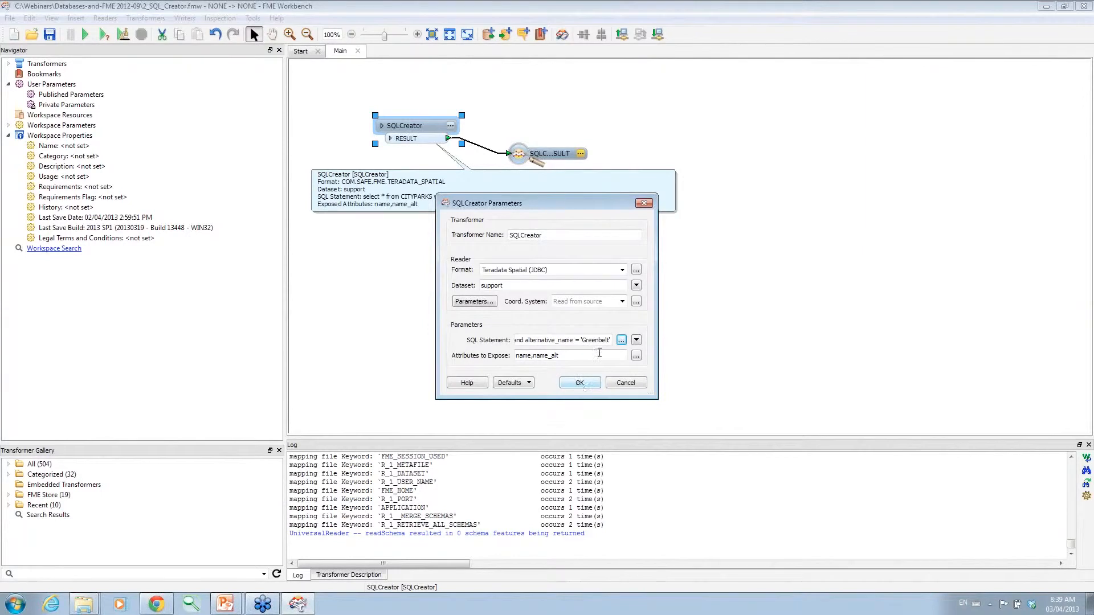
pyautogui.click(621, 340)
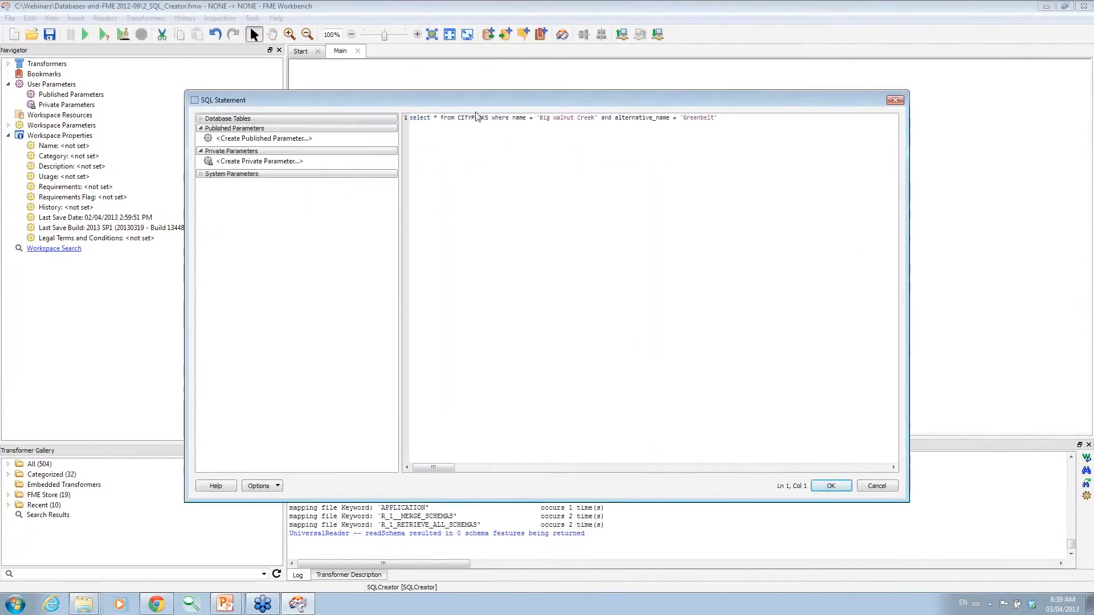
pyautogui.click(831, 486)
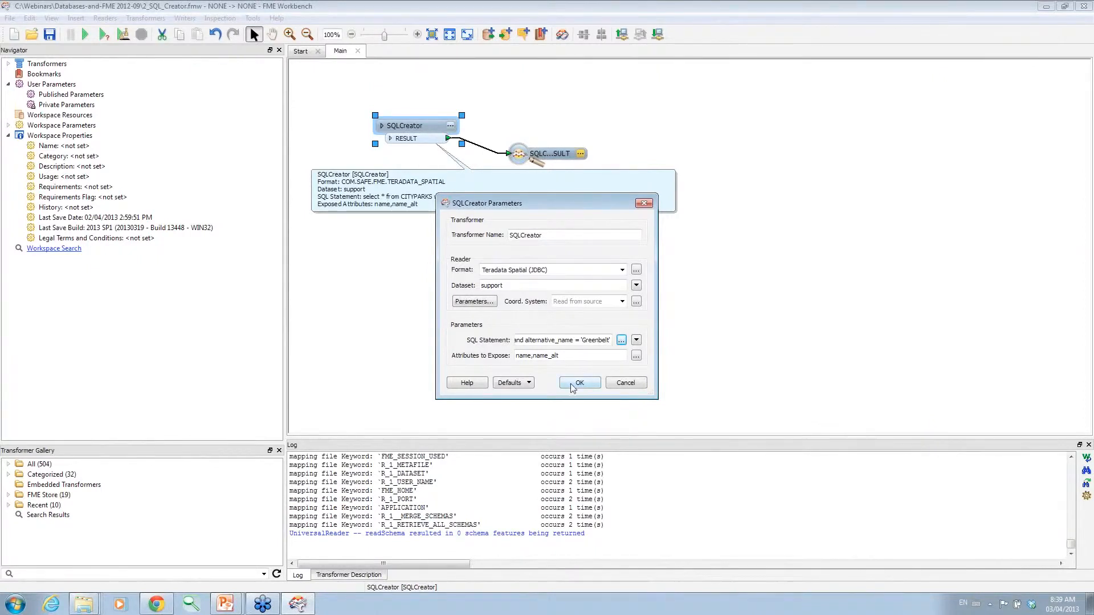
# Apply the SQLCreator settings, run the workspace, and inspect the Big Walnut Creek Greenbelt polygon
pyautogui.click(578, 382)
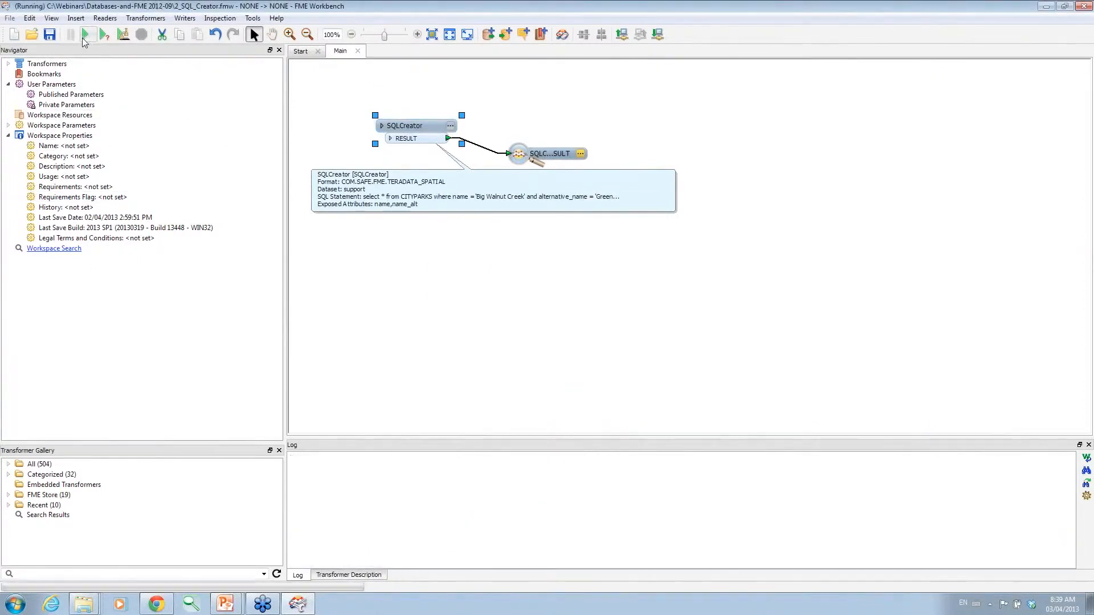
pyautogui.click(87, 34)
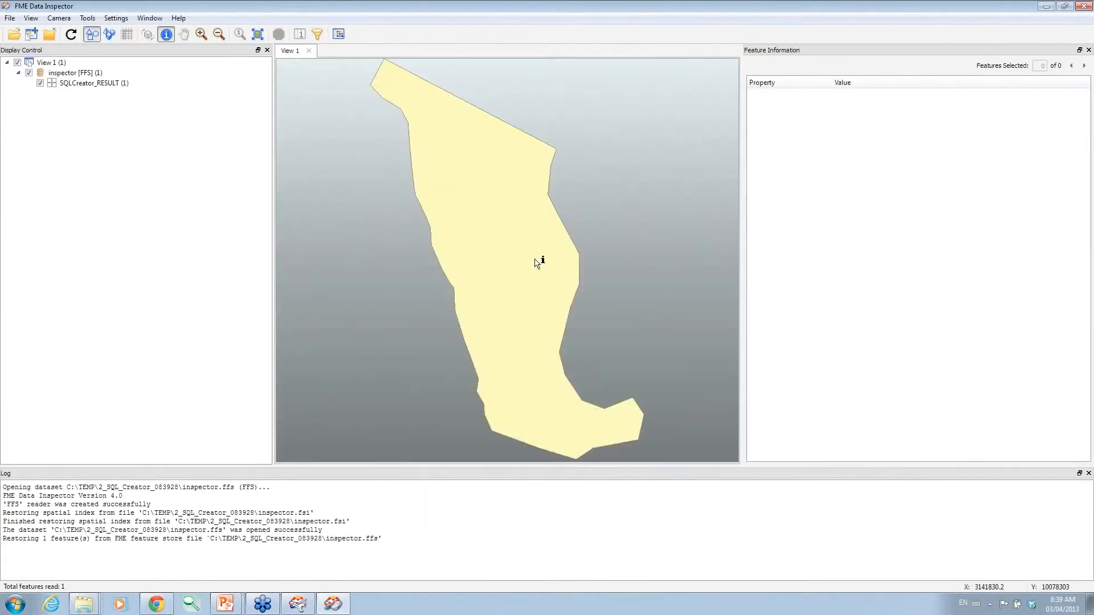
pyautogui.click(541, 259)
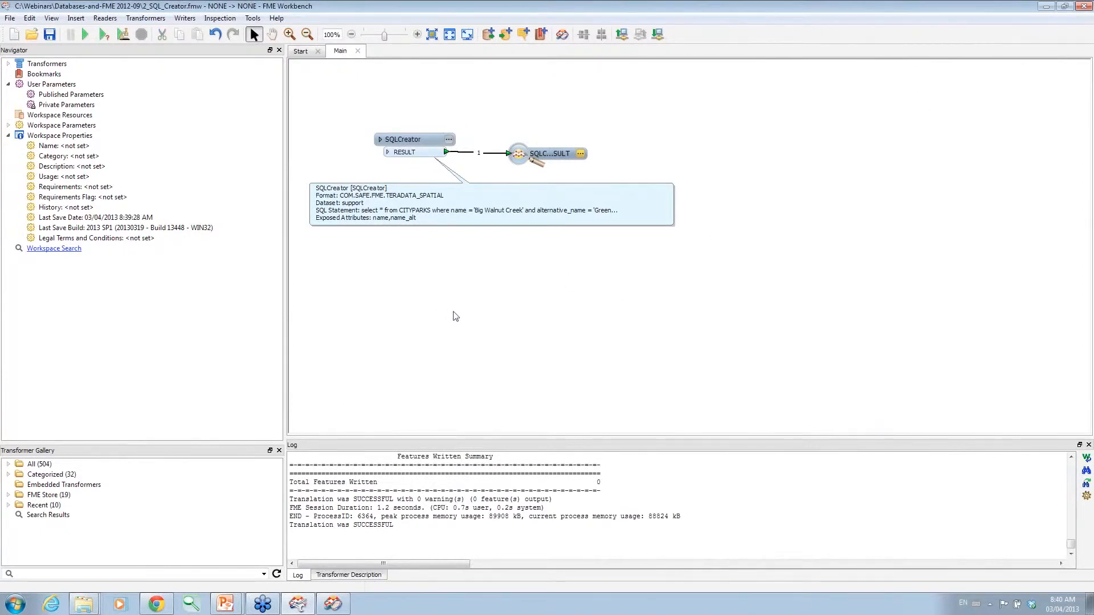
pyautogui.moveTo(130, 437)
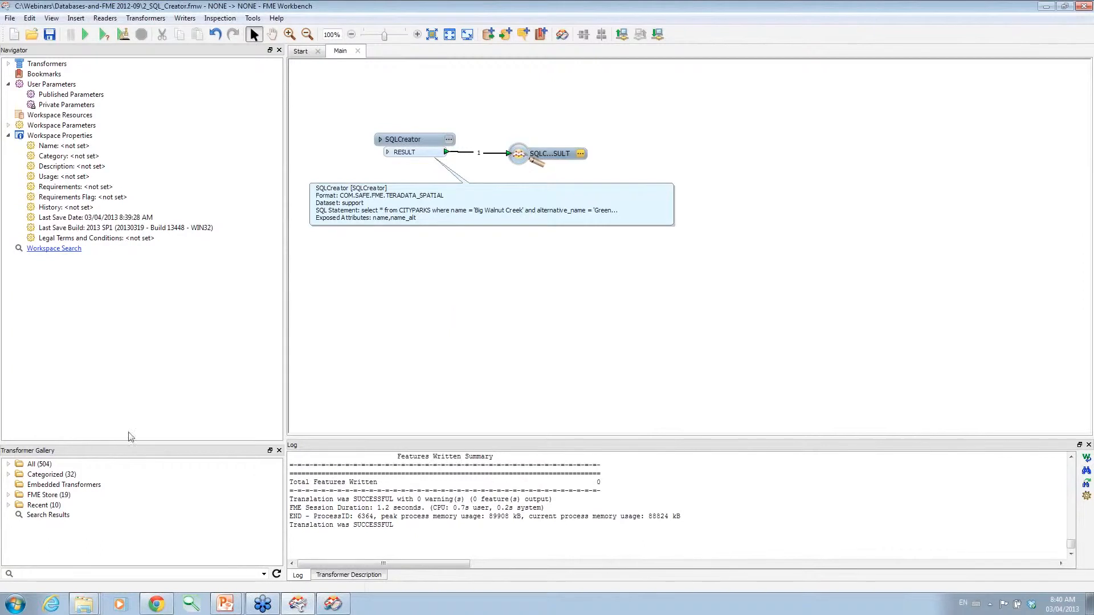
# Enlarge the transformer gallery and expand the Categorized Database transformer folder
pyautogui.moveTo(152, 436); pyautogui.dragTo(152, 305)
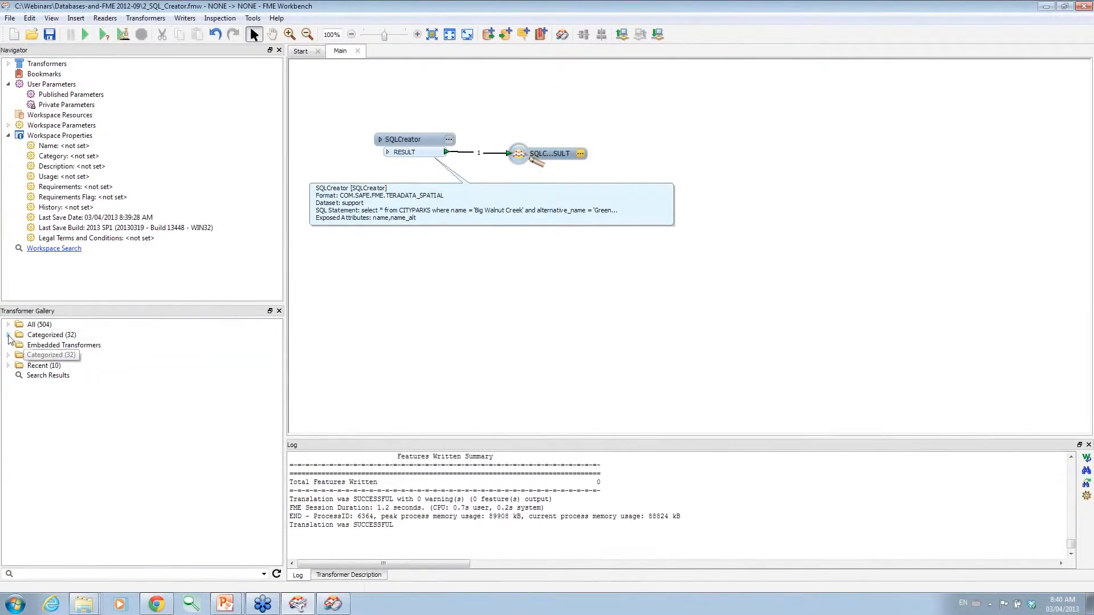
pyautogui.click(7, 335)
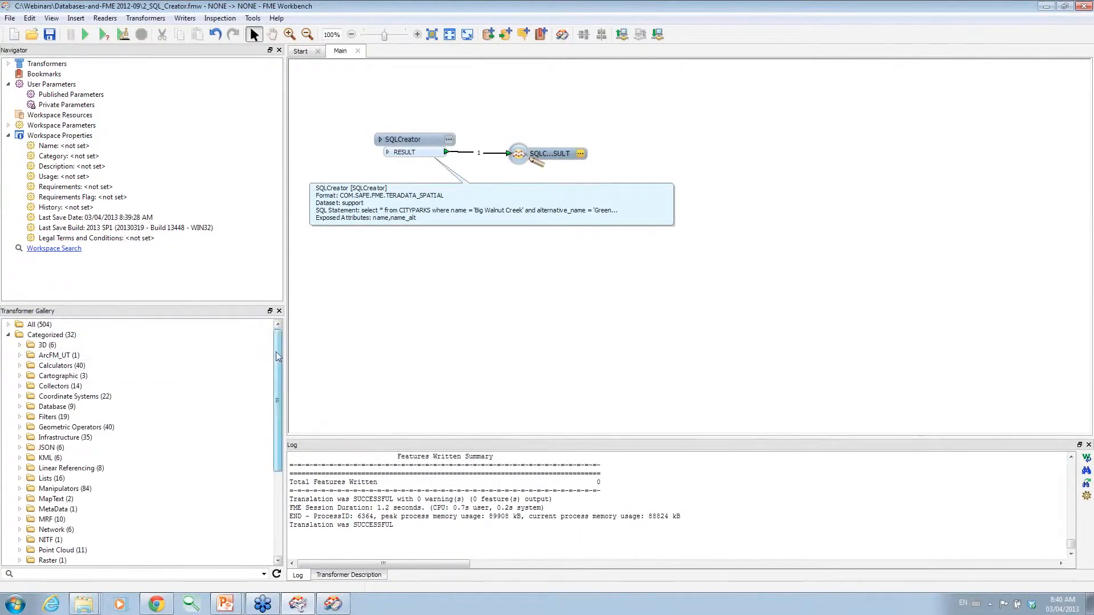
pyautogui.scroll(-3)
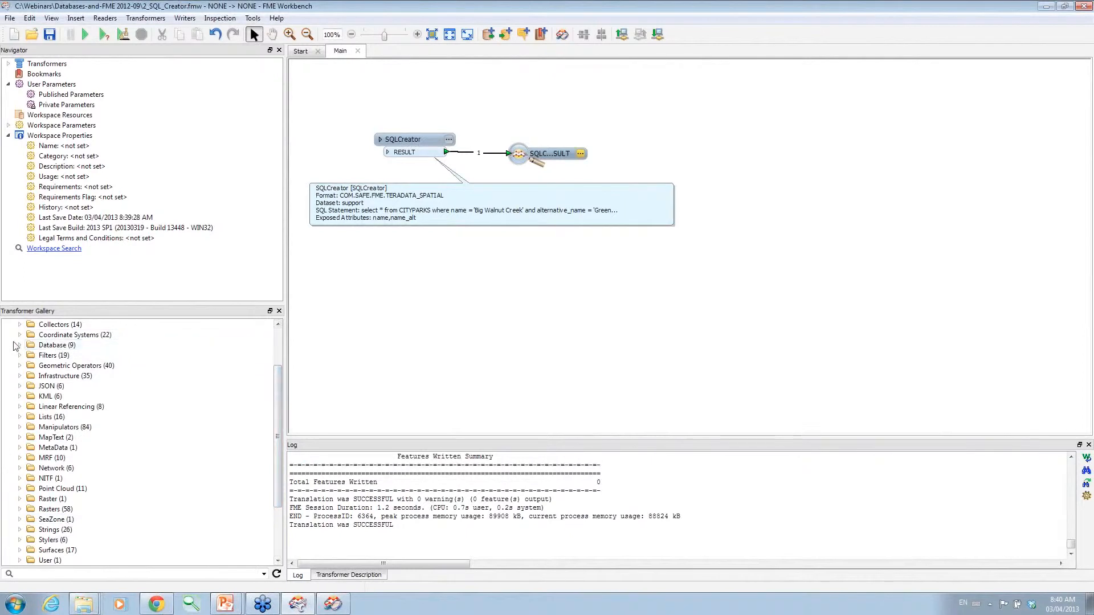
pyautogui.click(21, 346)
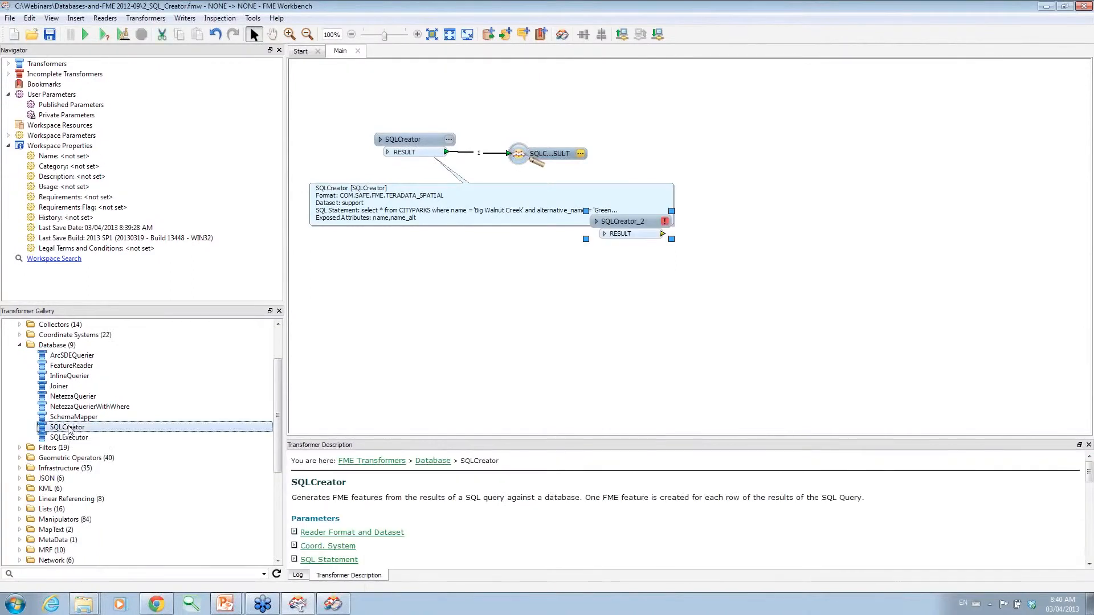
# Drag a SQLCreator onto the canvas near the others and quick-add another by typing SQL
pyautogui.moveTo(67, 427); pyautogui.dragTo(427, 392)
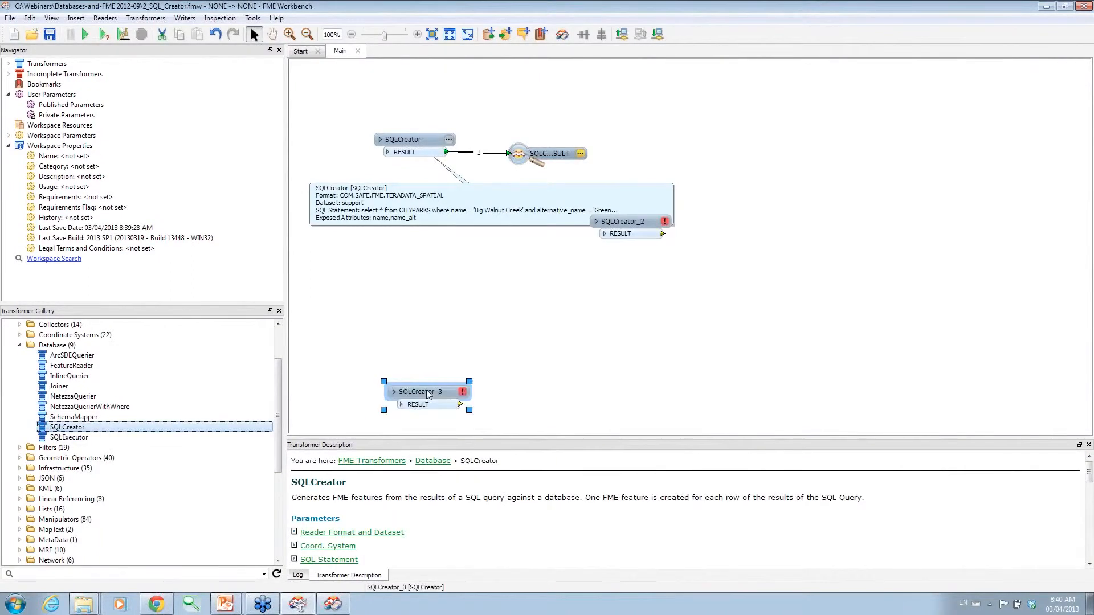
pyautogui.moveTo(426, 392); pyautogui.dragTo(624, 292)
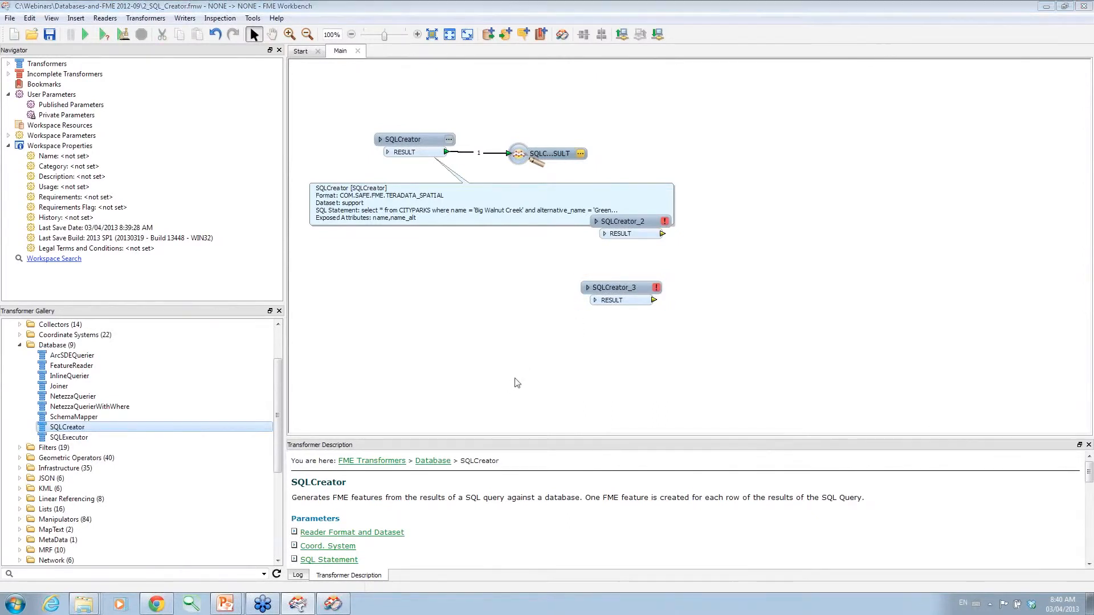
pyautogui.write('SQL')
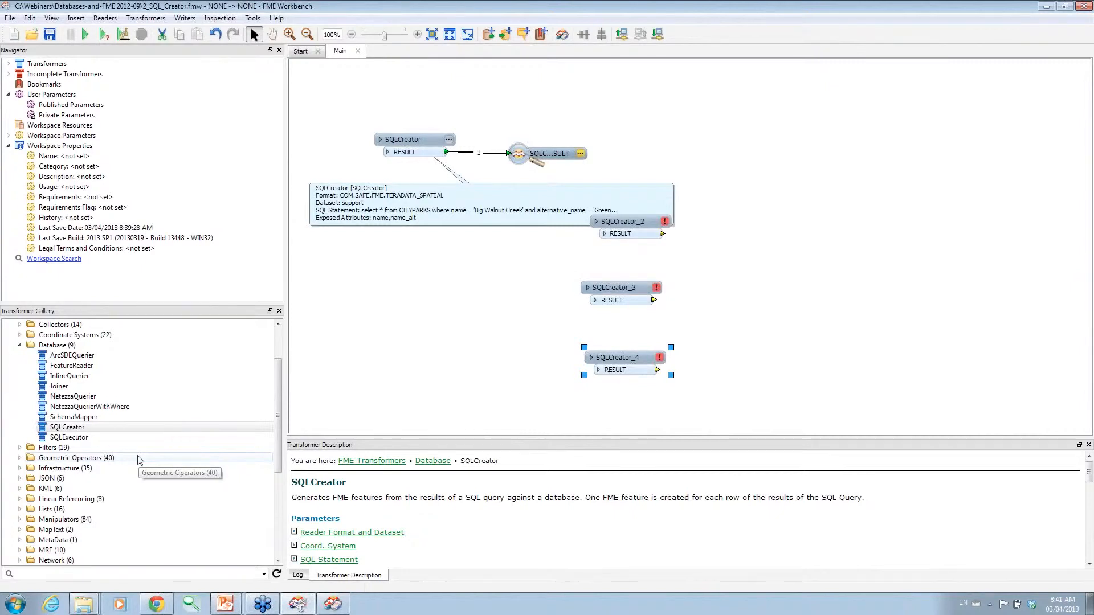
pyautogui.moveTo(349, 320)
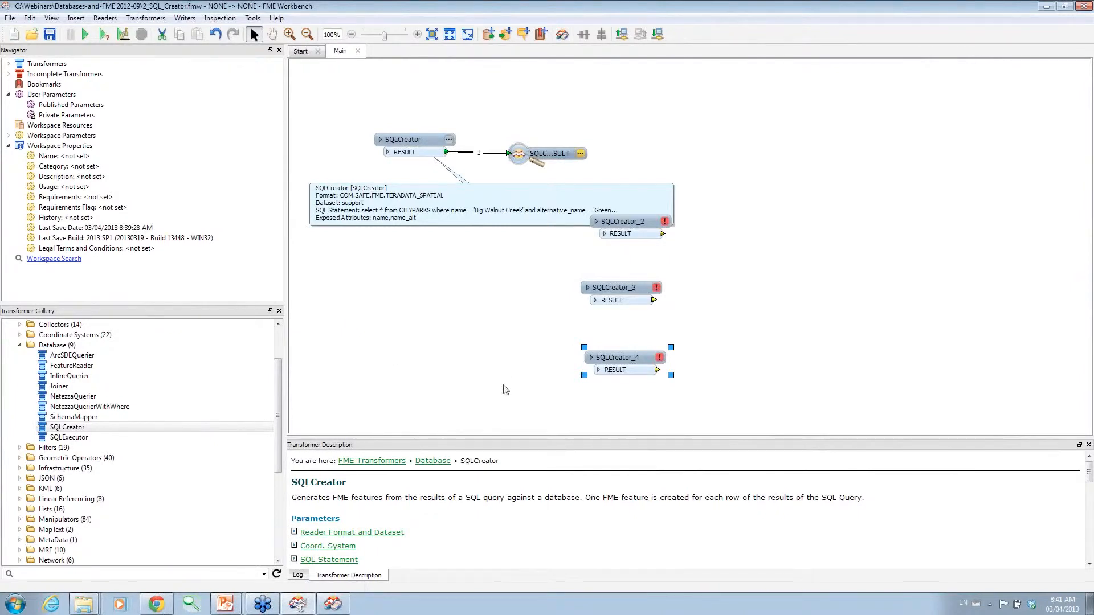
pyautogui.moveTo(516, 395)
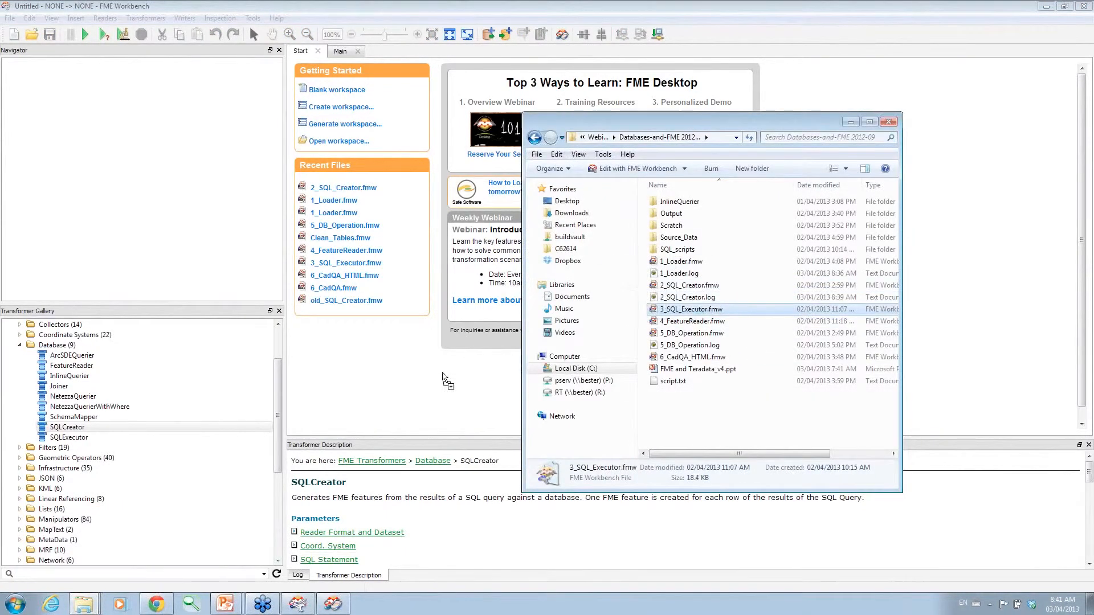
# Open 3_SQL_Executor.fmw, read the SQLExecutor description, and return to the webinar folder
pyautogui.doubleClick(690, 308)
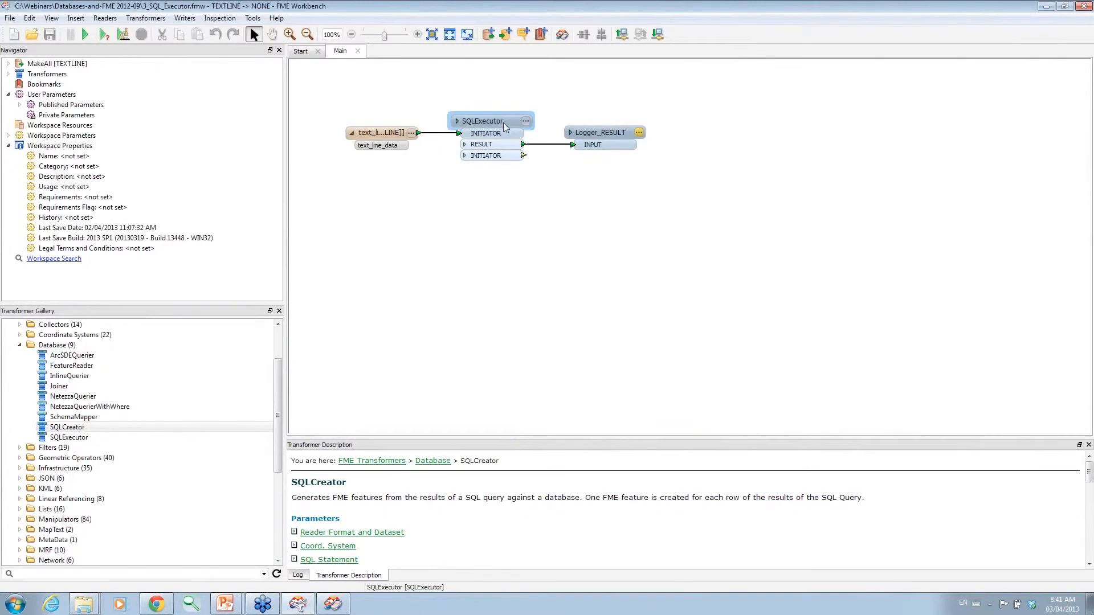
pyautogui.moveTo(502, 125)
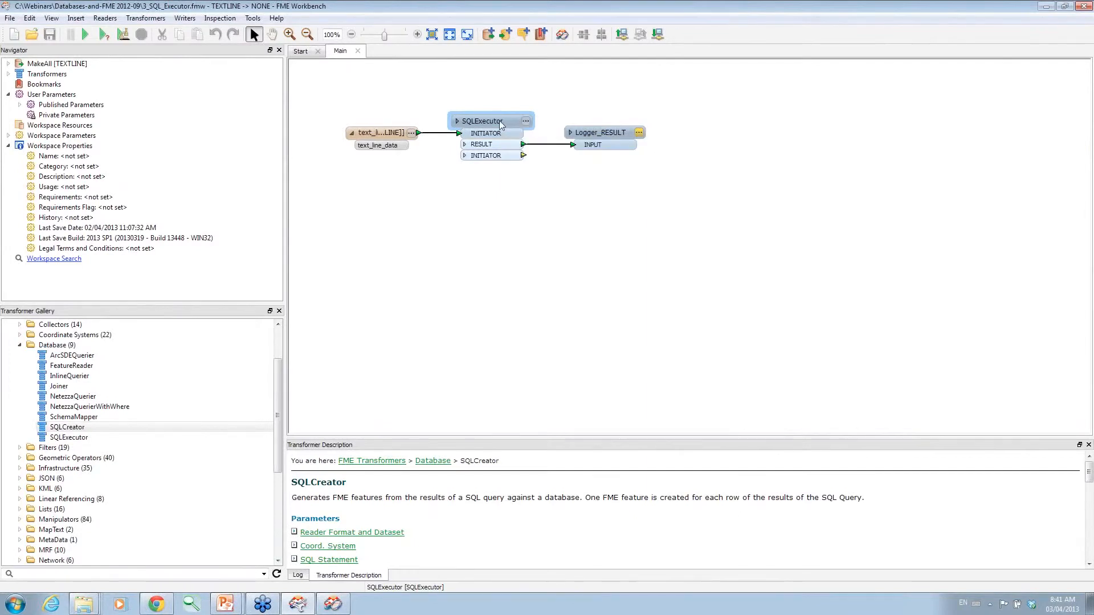
pyautogui.click(380, 132)
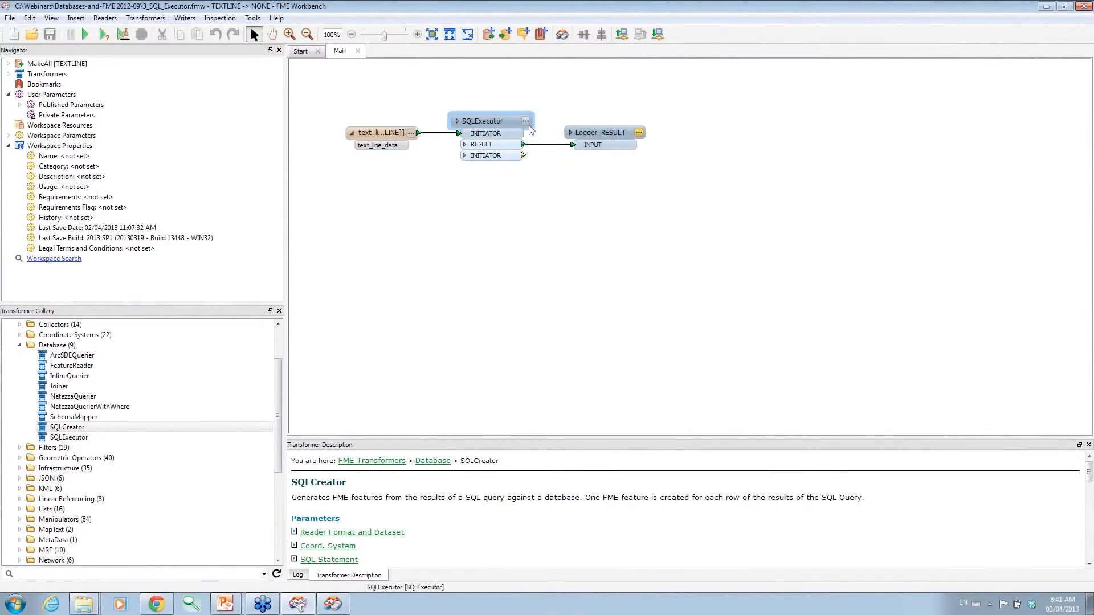
pyautogui.doubleClick(491, 121)
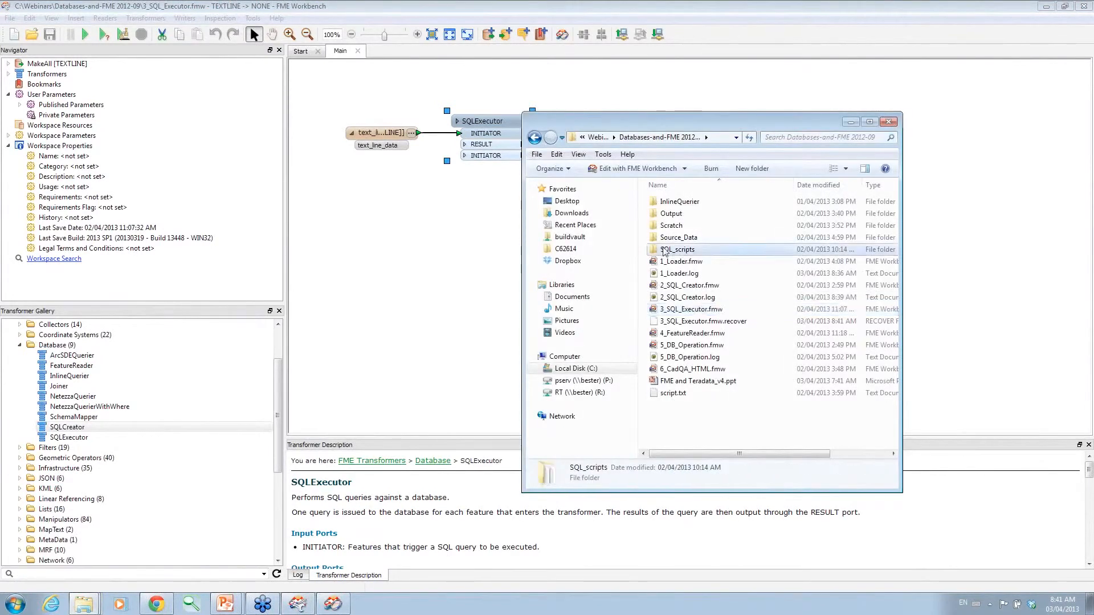
# Open MakeAll.txt from SQL_scripts in UltraEdit and scroll through its CREATE TABLE and INSERT statements
pyautogui.doubleClick(676, 249)
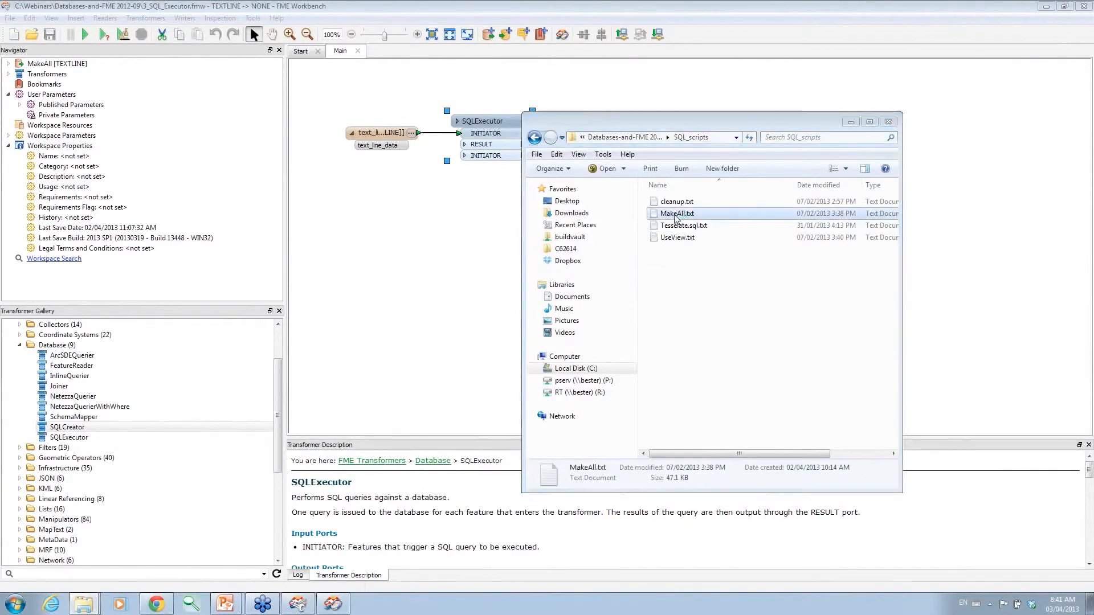
pyautogui.doubleClick(674, 214)
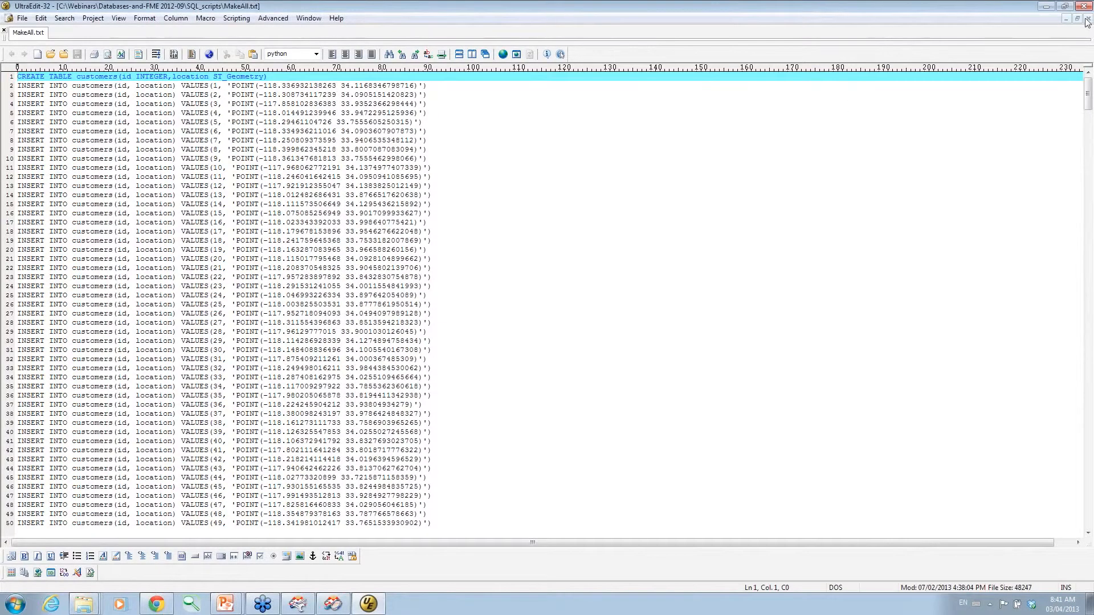
pyautogui.scroll(-3)
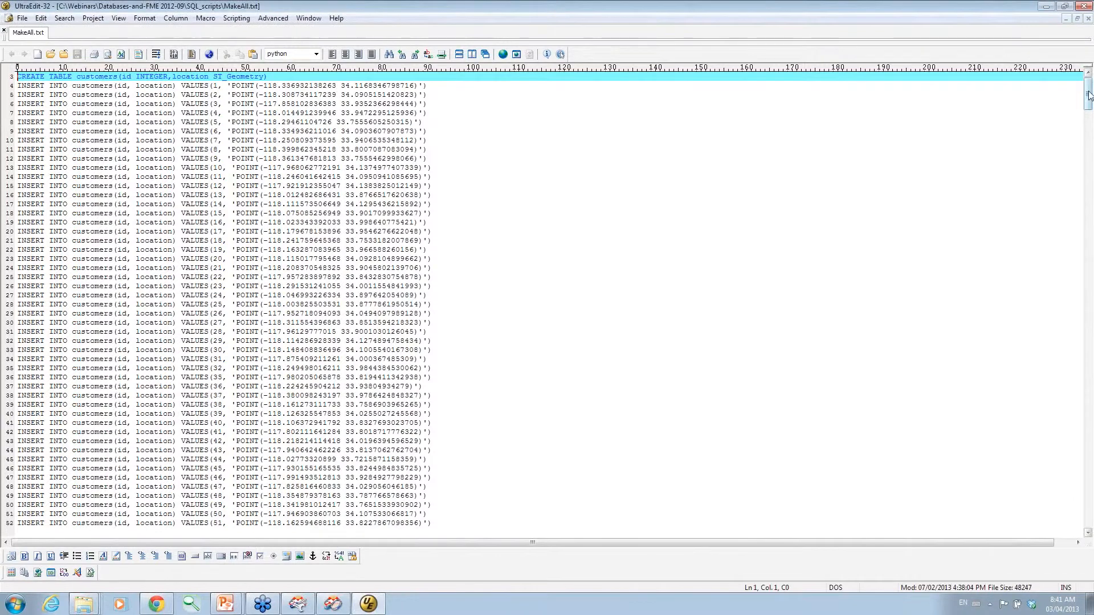
pyautogui.scroll(-3)
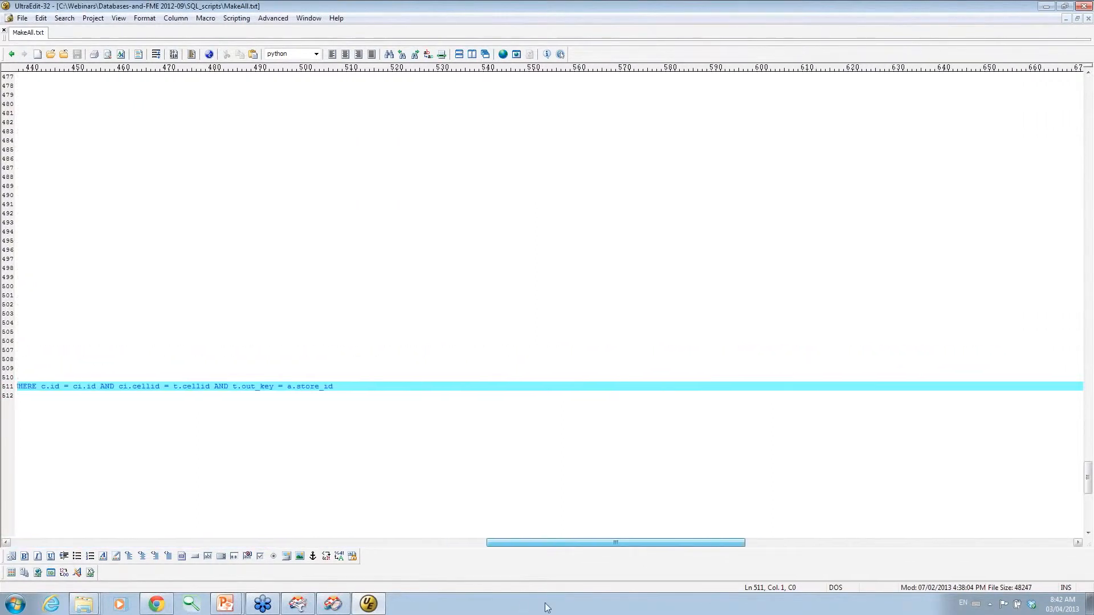
pyautogui.hscroll(-3)
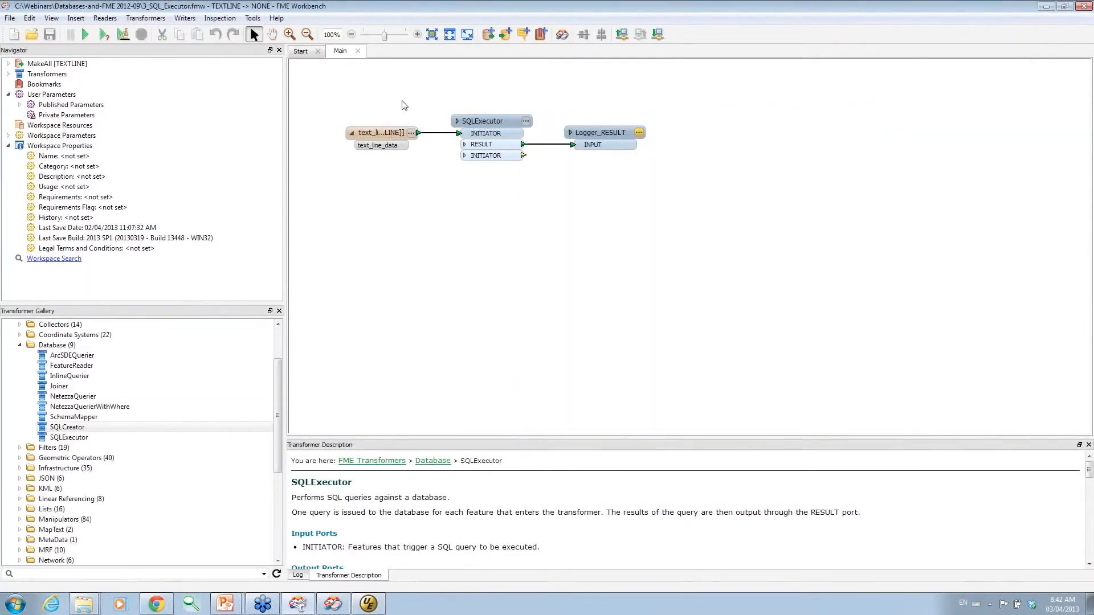
# Review SQLExecutor parameters: Teradata Non-spatial (JDBC) reader, support dataset, text_line_data statement
pyautogui.click(488, 120)
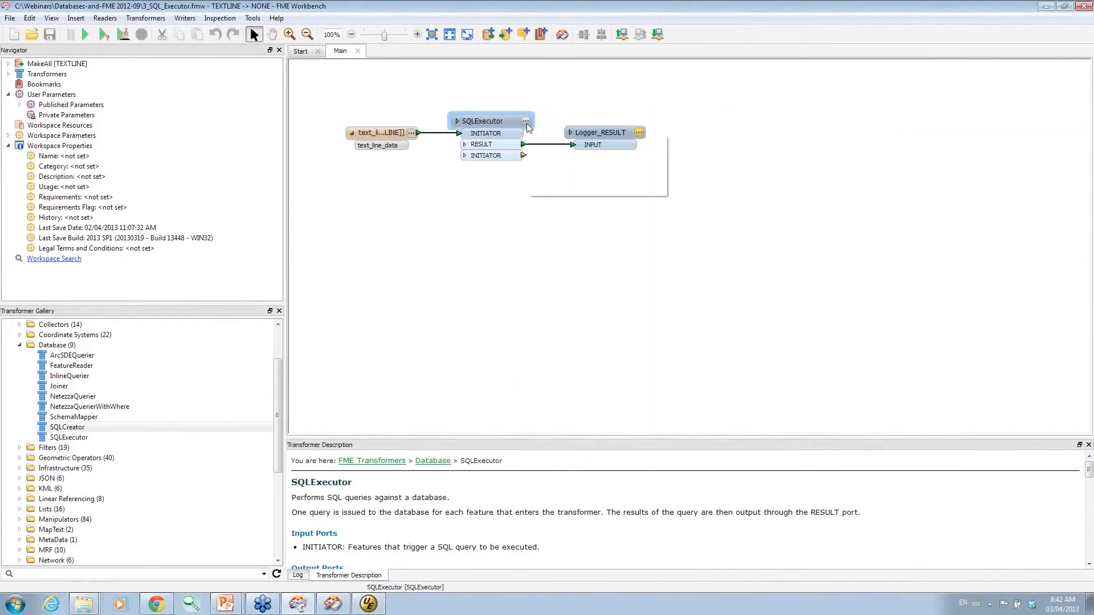
pyautogui.doubleClick(490, 121)
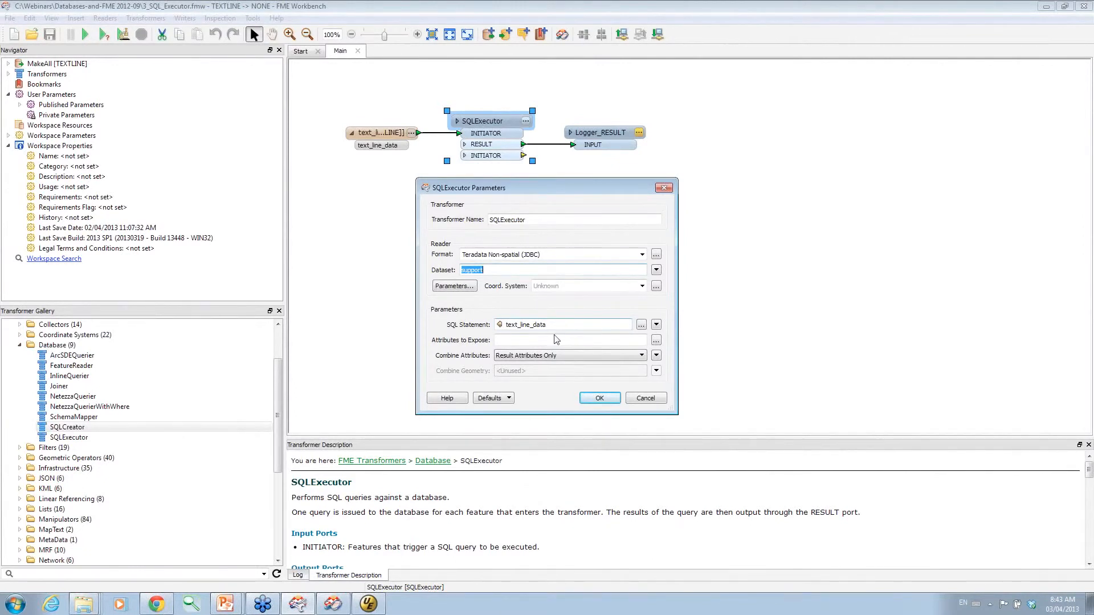
pyautogui.moveTo(553, 342)
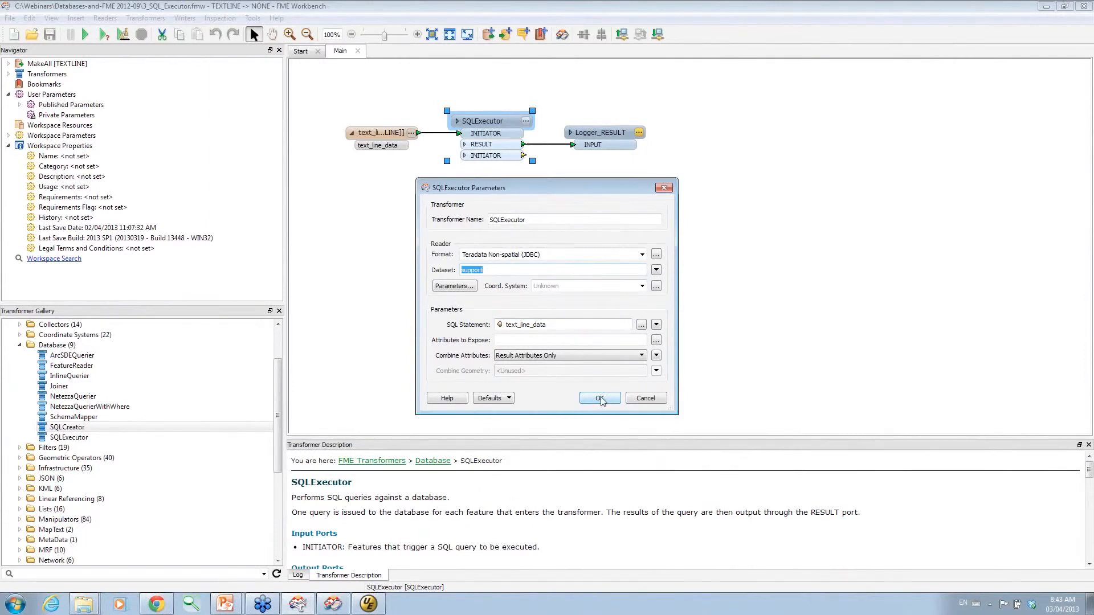
pyautogui.click(599, 397)
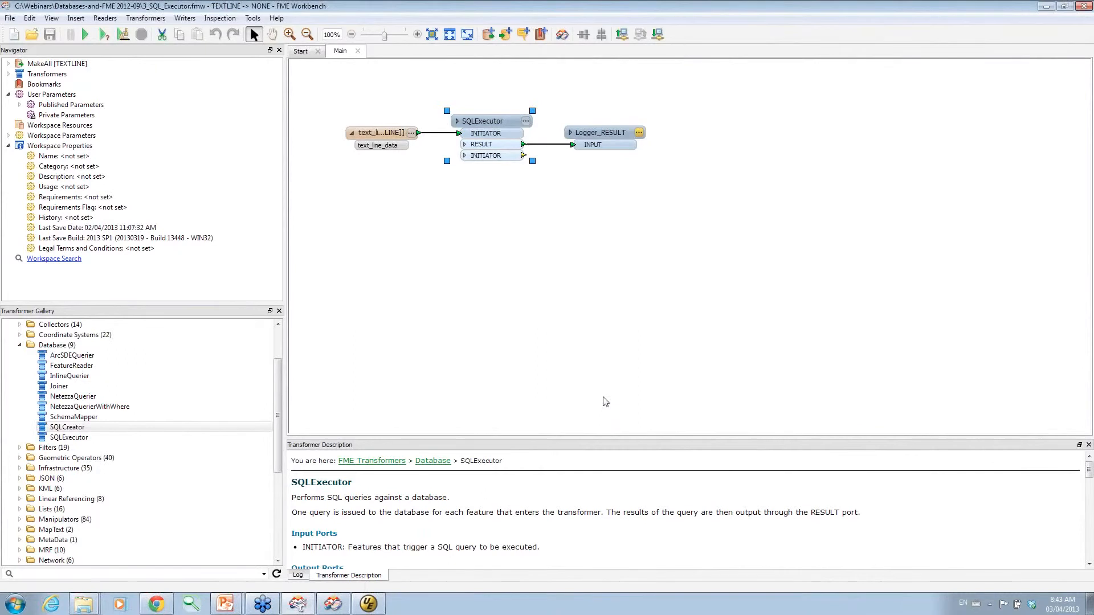
pyautogui.moveTo(613, 239)
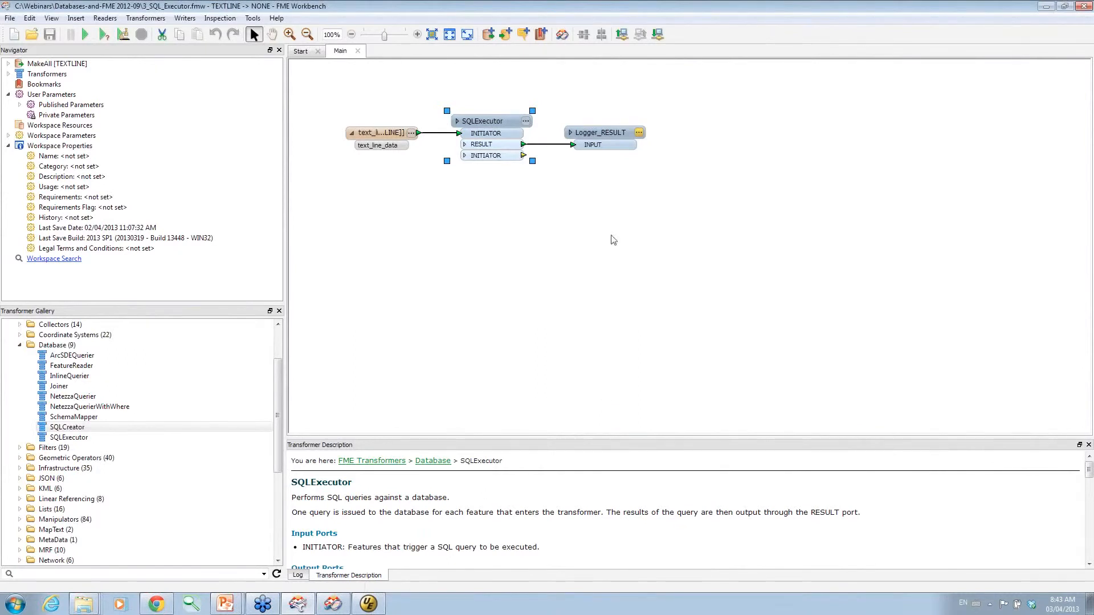
pyautogui.doubleClick(491, 121)
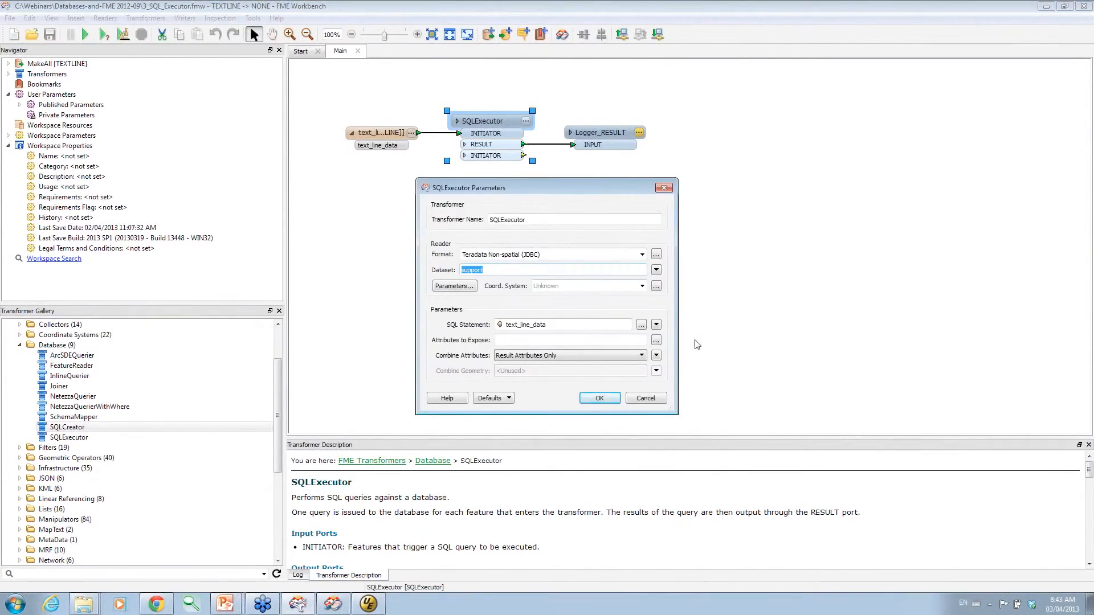
pyautogui.click(655, 325)
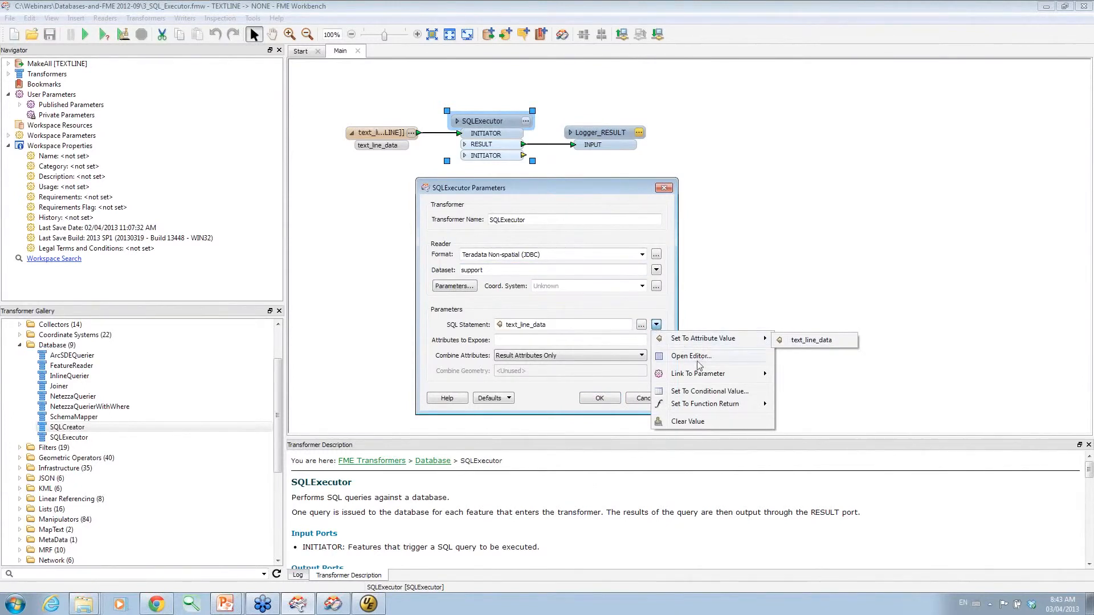
pyautogui.click(690, 355)
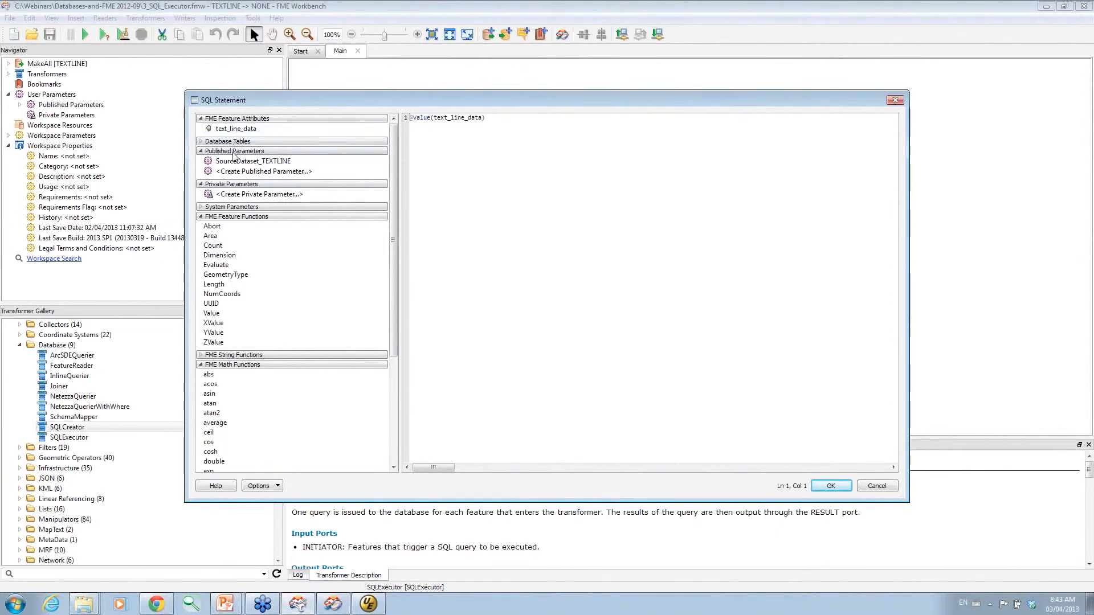
pyautogui.moveTo(473, 201)
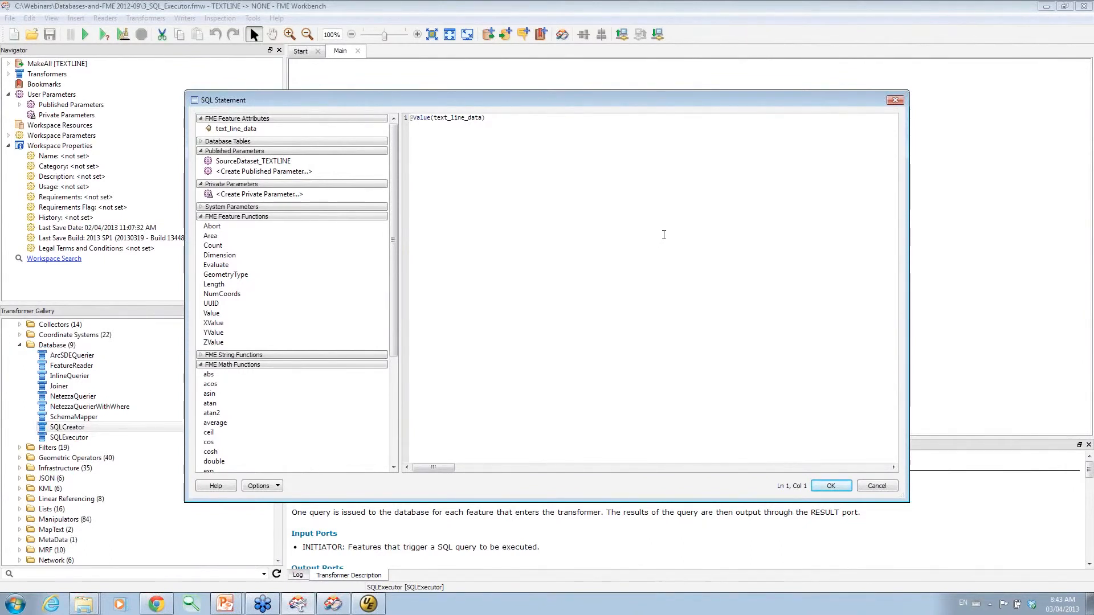
pyautogui.click(830, 485)
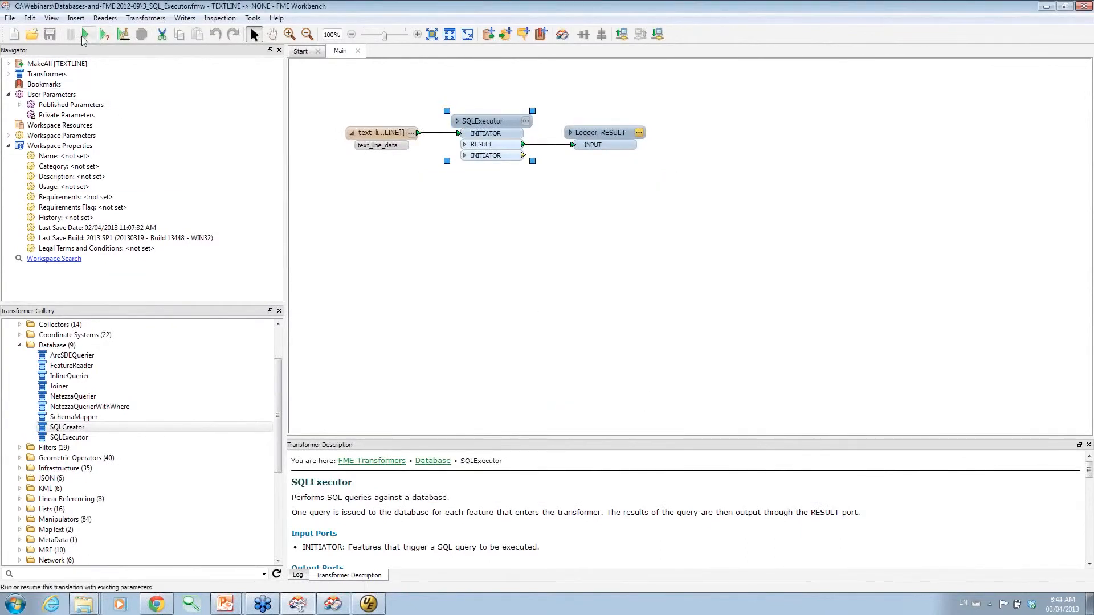
# Run the 3_SQL_Executor workspace to execute the script's statements in Teradata
pyautogui.click(84, 34)
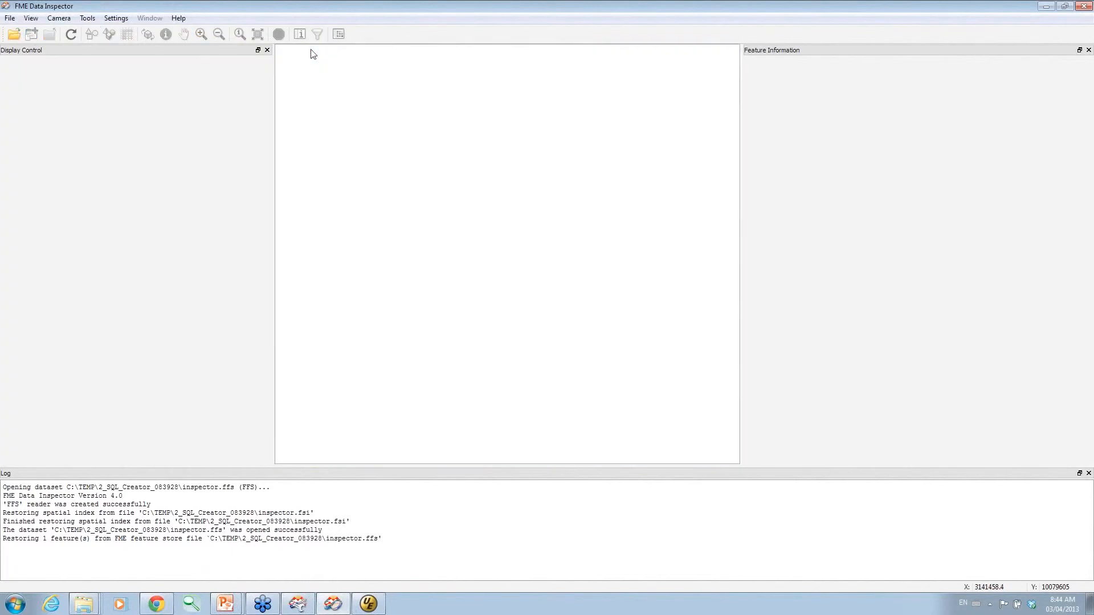
# Open a Teradata Spatial (JDBC) dataset from support, reading only the CUSTOMER_AOI table
pyautogui.click(10, 17)
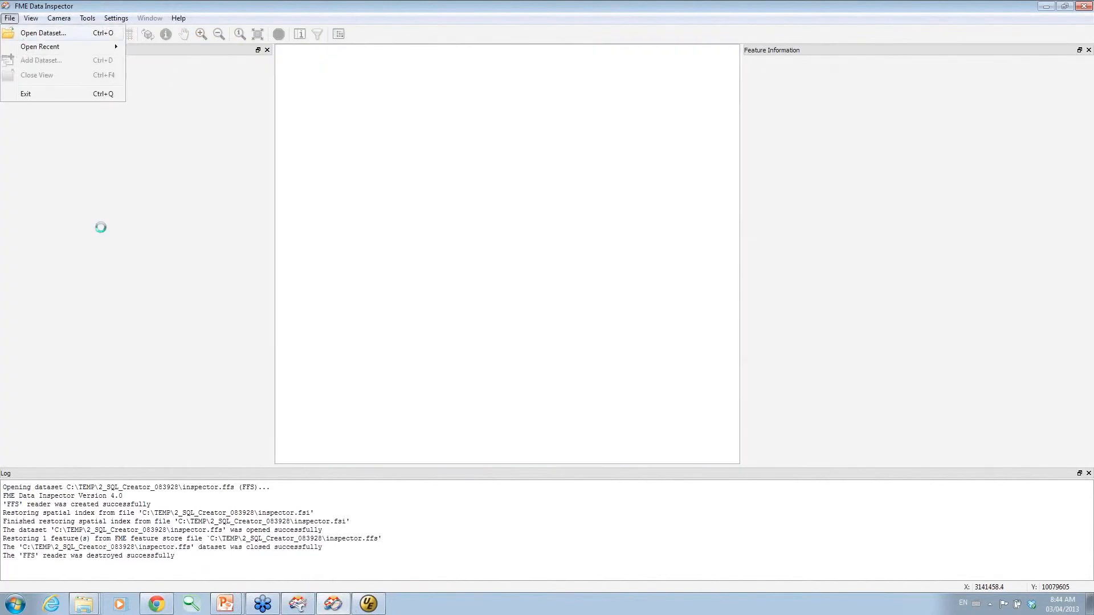
pyautogui.click(43, 33)
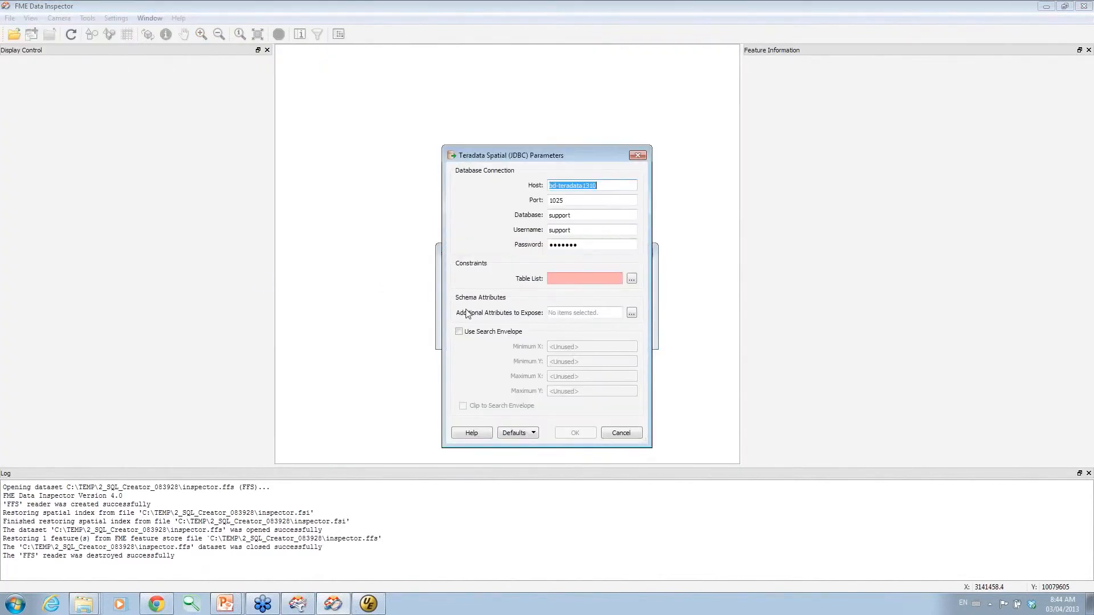
pyautogui.click(630, 279)
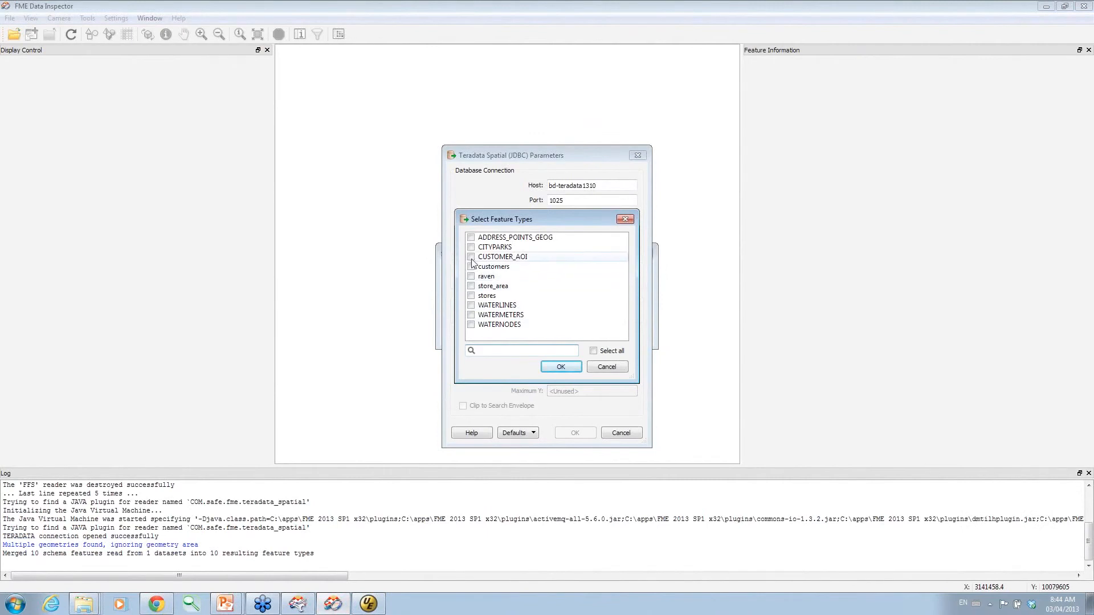
pyautogui.click(560, 366)
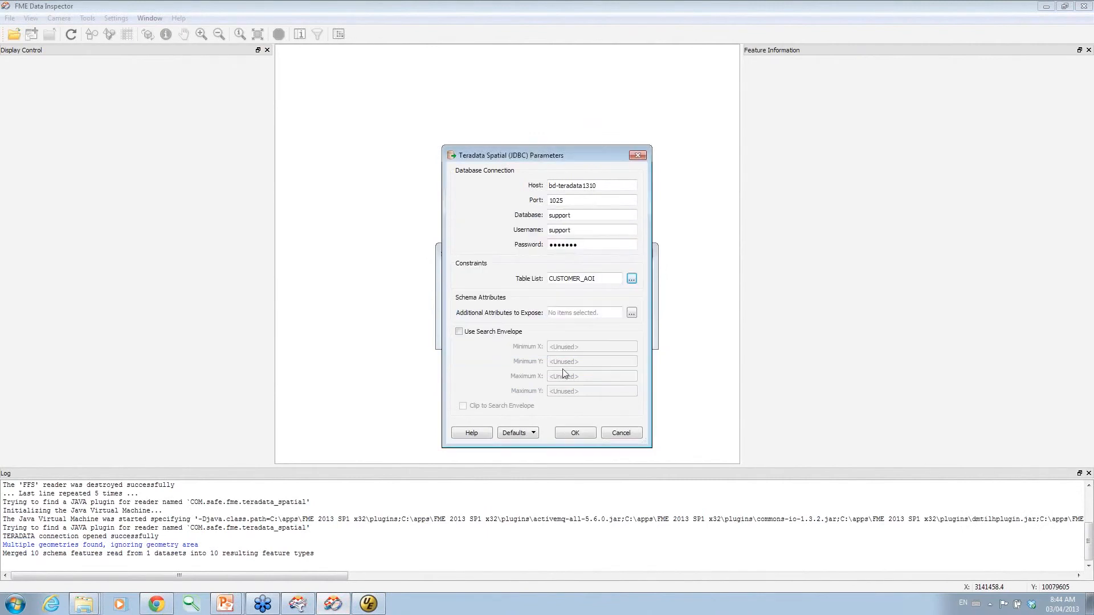
pyautogui.click(574, 432)
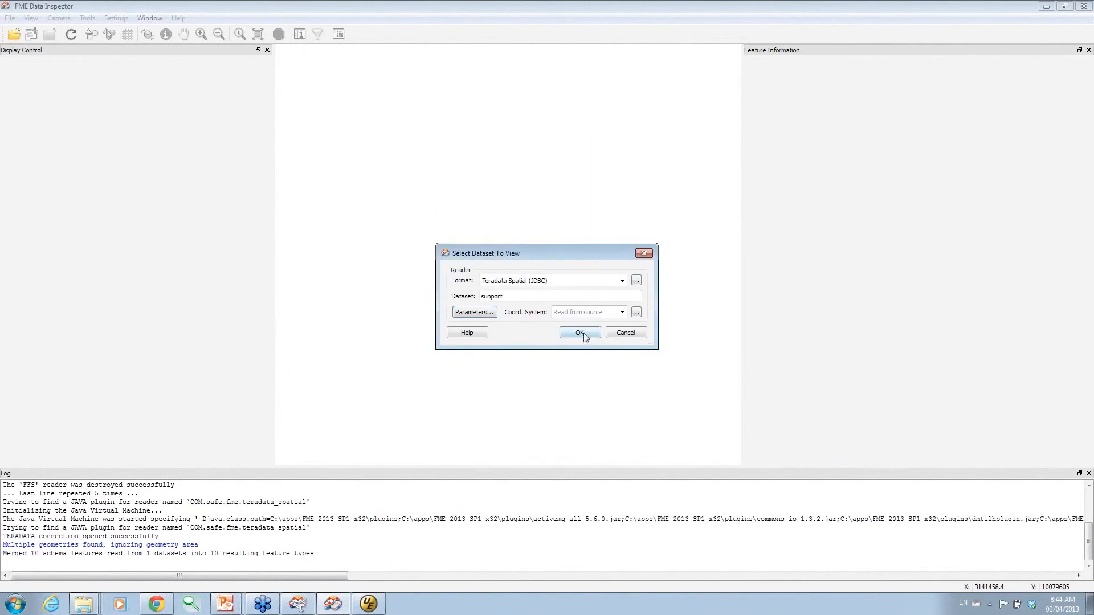
# Load the 181 CUSTOMER_AOI points and query one customer's attributes (custid 121, store_id 2)
pyautogui.click(579, 332)
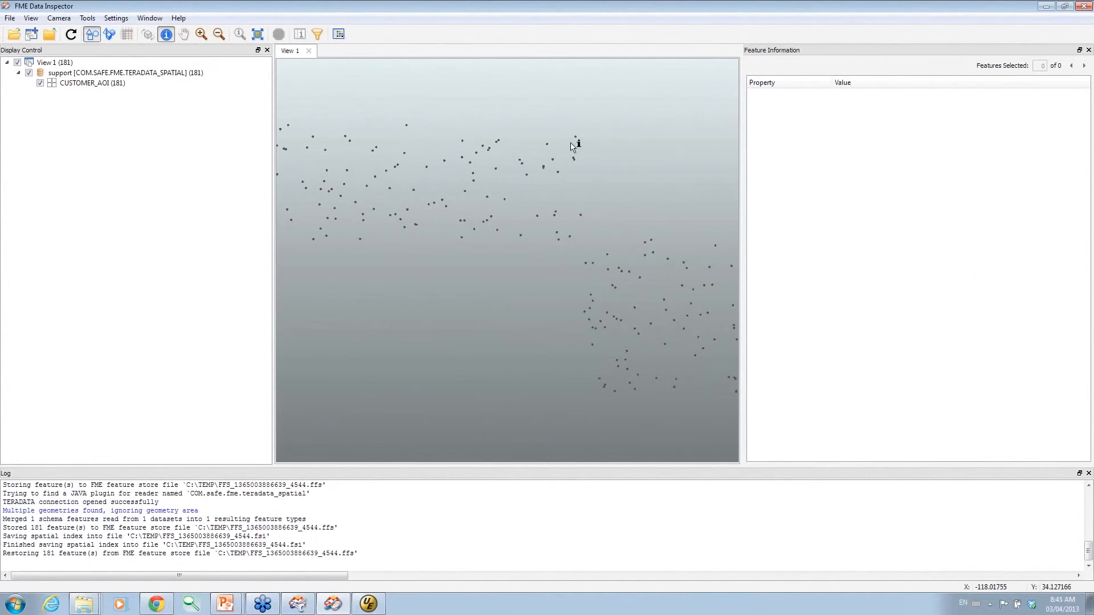
pyautogui.click(575, 138)
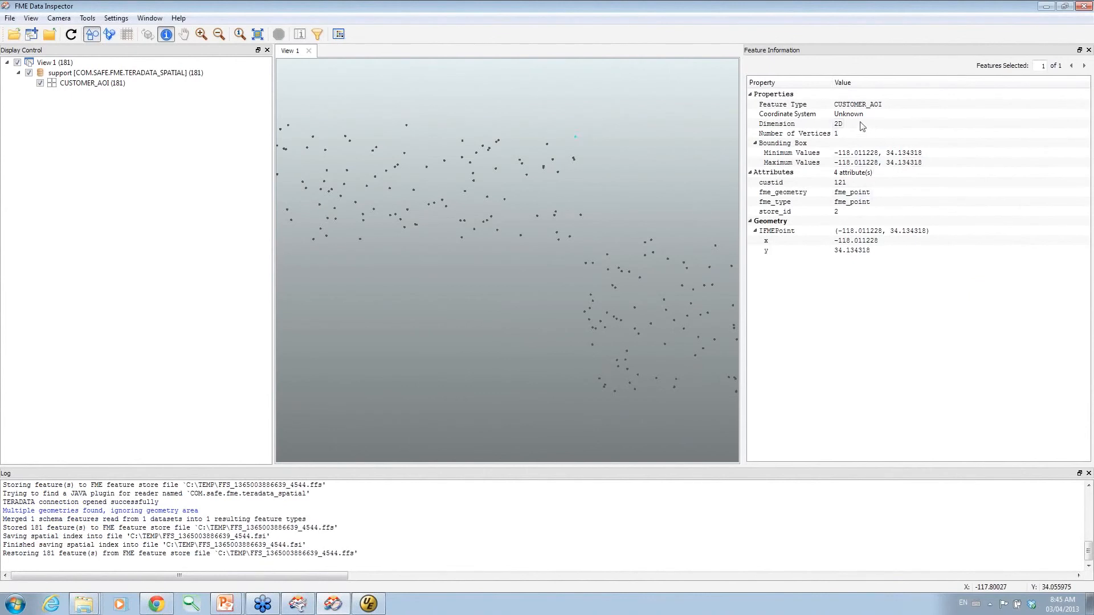